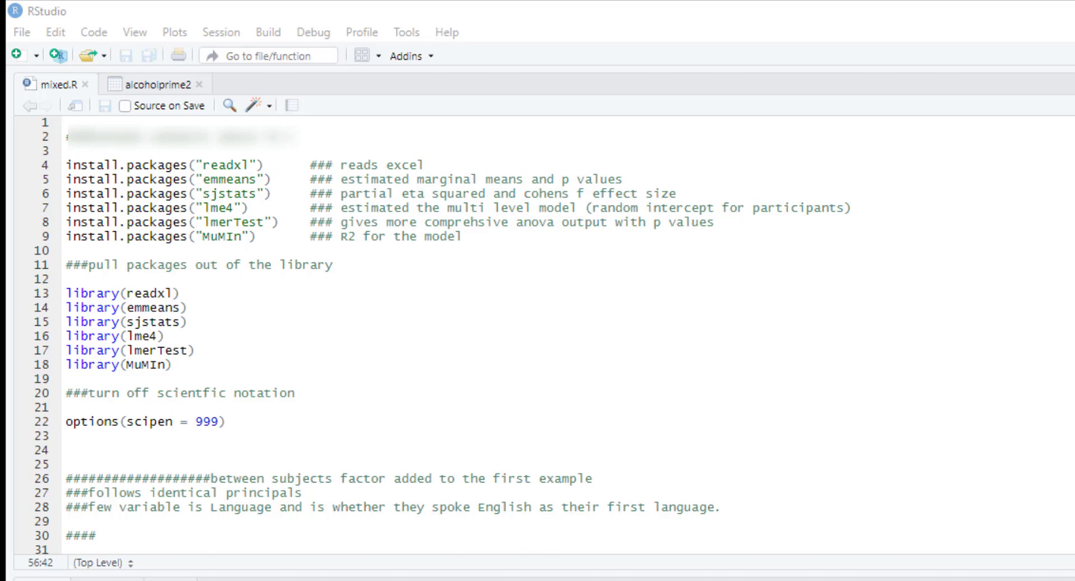
{"action": "mouse_move", "coordinate": [276, 305]}
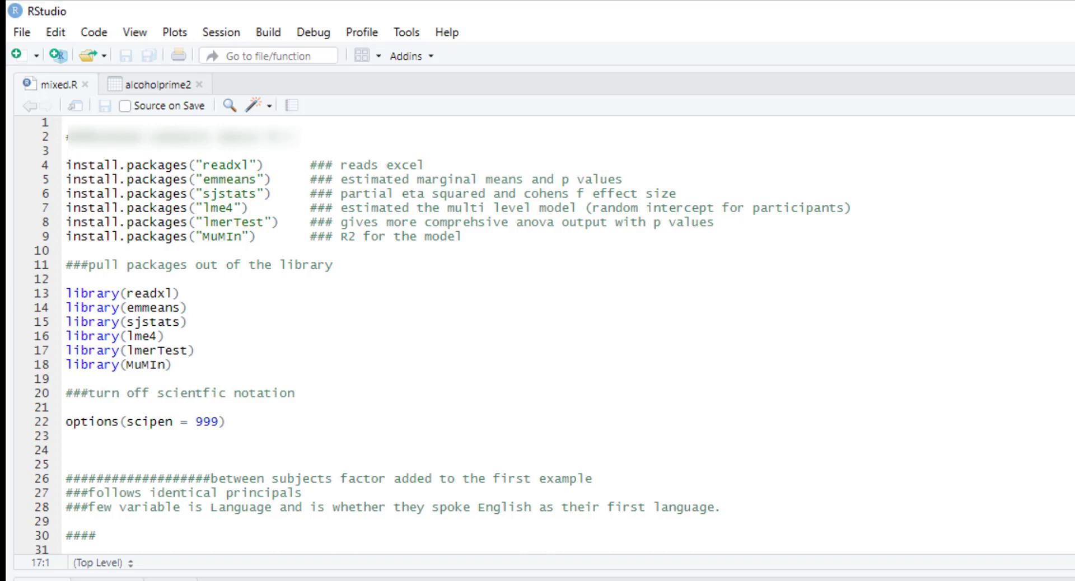
Run the read_excel, View and attach lines to load mixed.xlsx into alcoholmixed.
{"action": "left_click", "coordinate": [64, 394]}
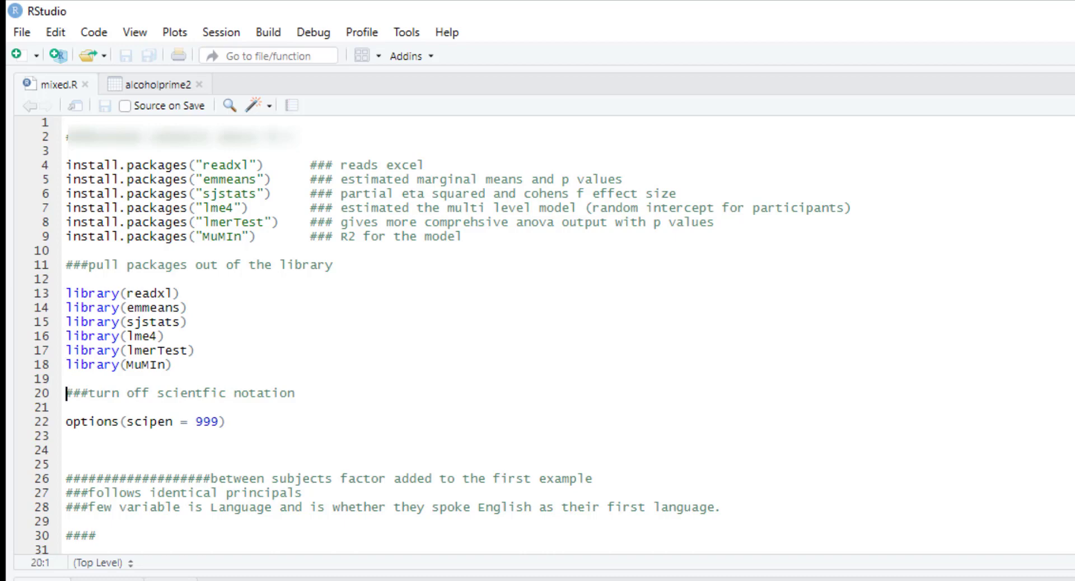
{"action": "mouse_move", "coordinate": [314, 334]}
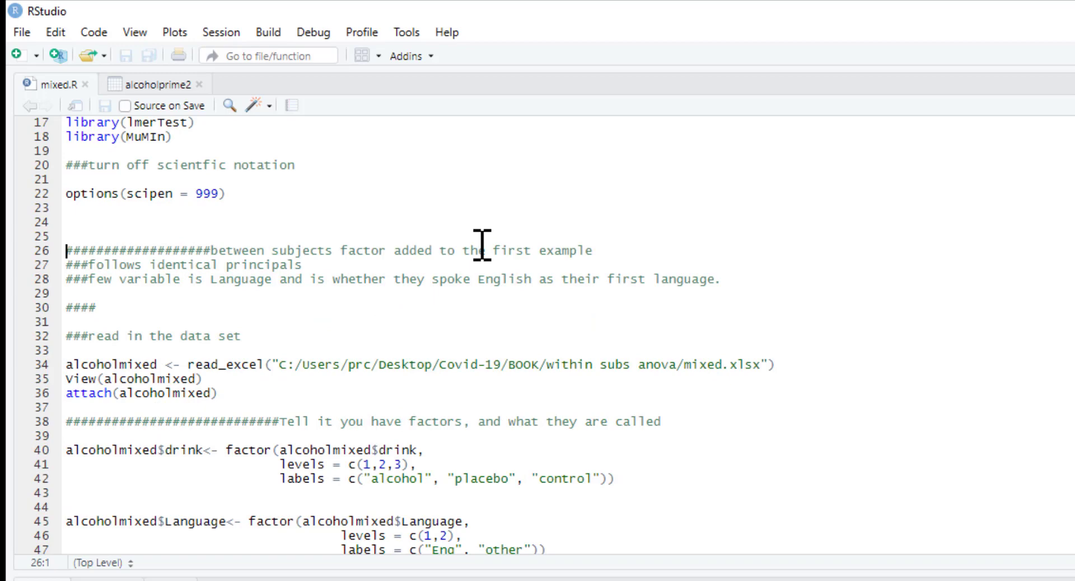
{"action": "scroll", "scroll_direction": "down", "scroll_amount": 3}
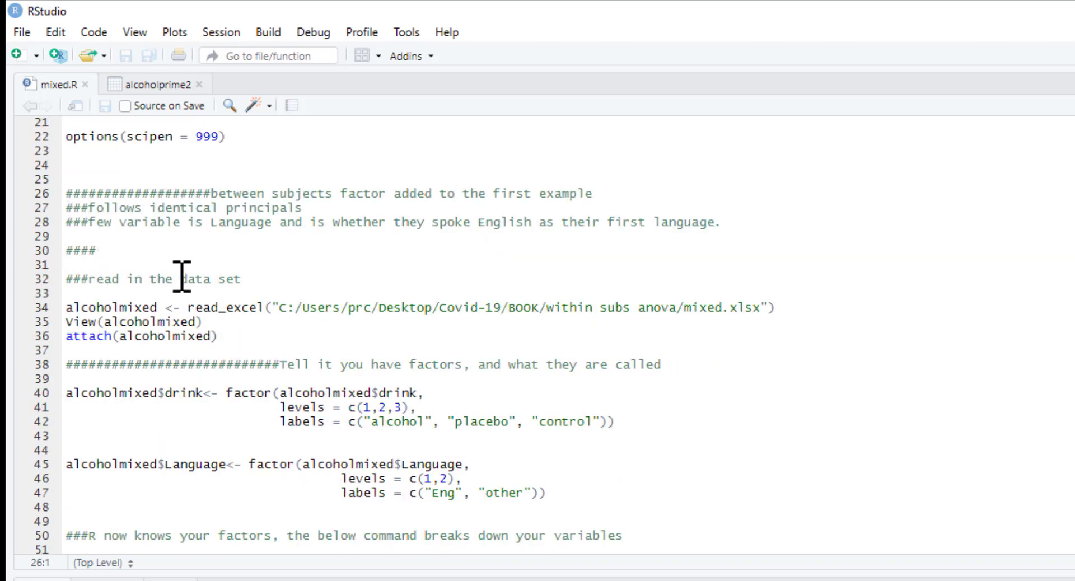
{"action": "scroll", "scroll_direction": "down", "scroll_amount": 3}
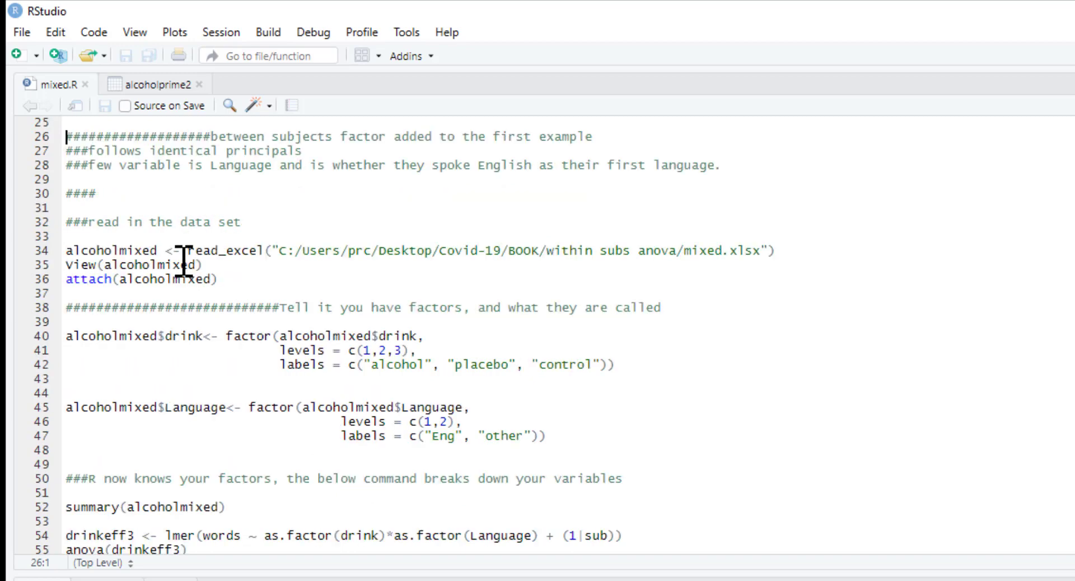
{"action": "mouse_move", "coordinate": [291, 257]}
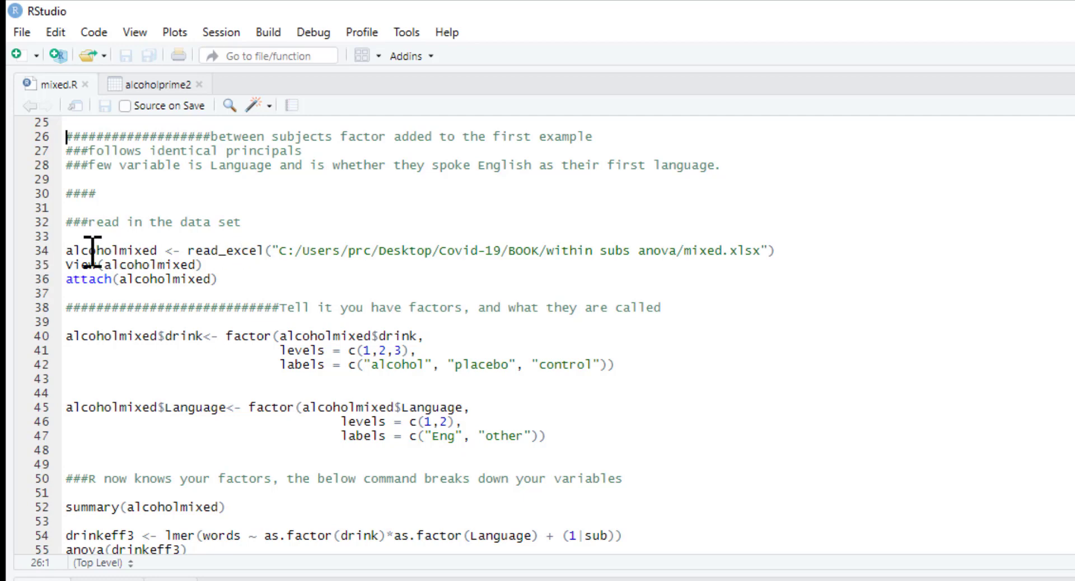
{"action": "mouse_move", "coordinate": [671, 255]}
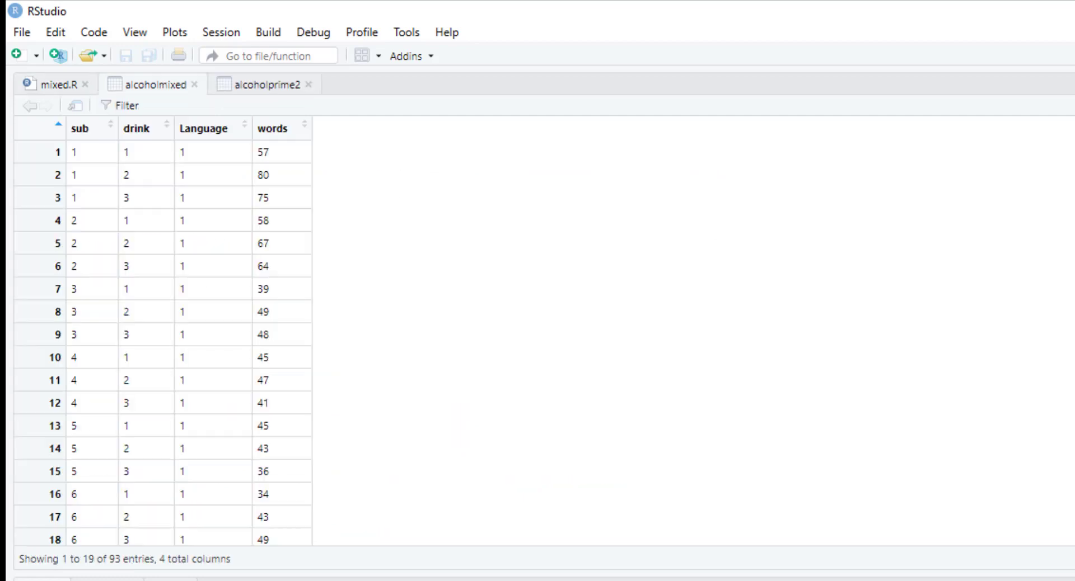
{"action": "mouse_move", "coordinate": [197, 277]}
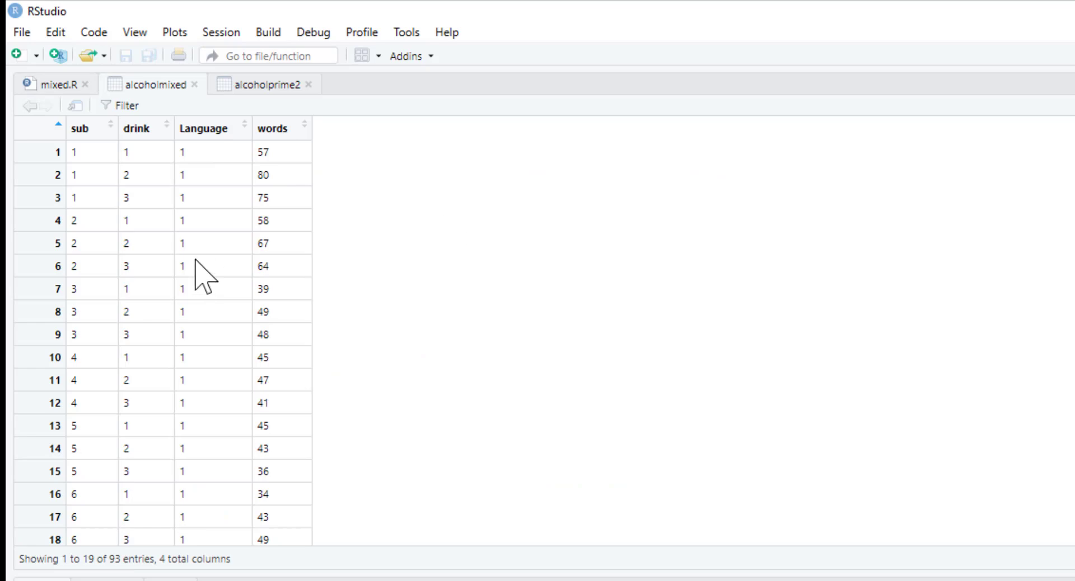
{"action": "mouse_move", "coordinate": [140, 168]}
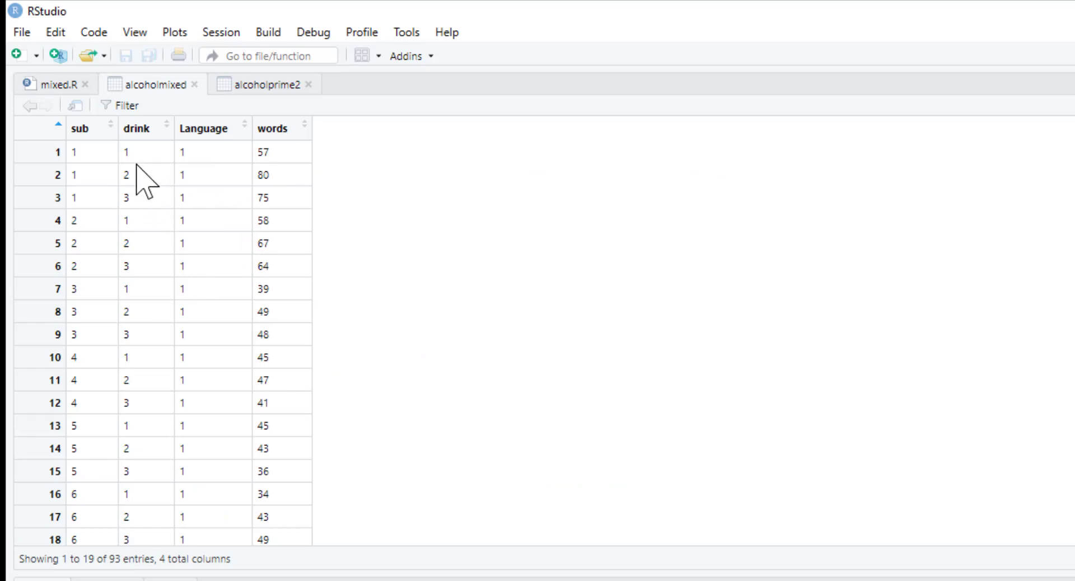
{"action": "mouse_move", "coordinate": [175, 162]}
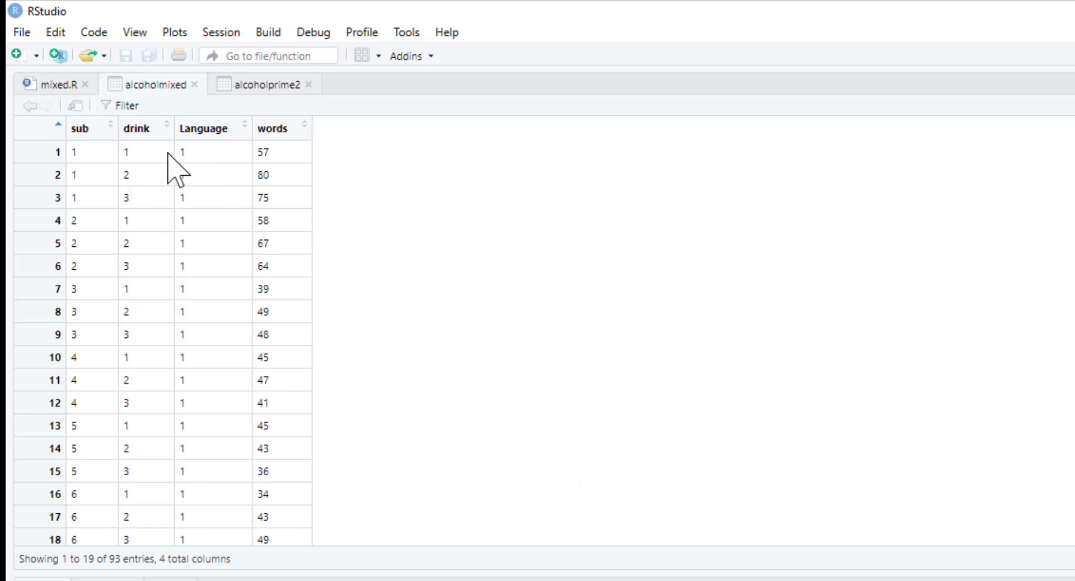
{"action": "mouse_move", "coordinate": [279, 168]}
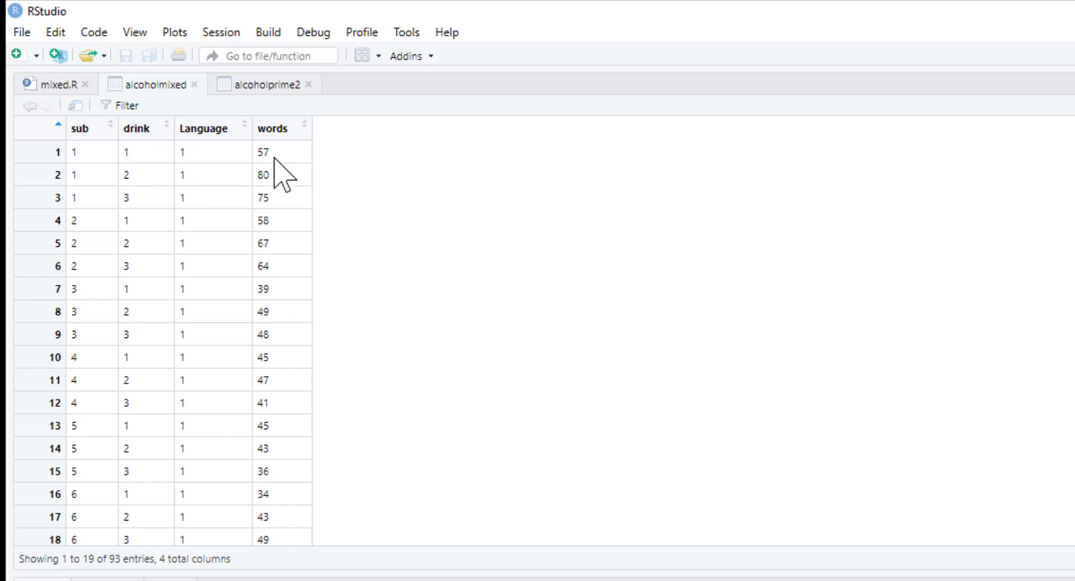
{"action": "mouse_move", "coordinate": [166, 206]}
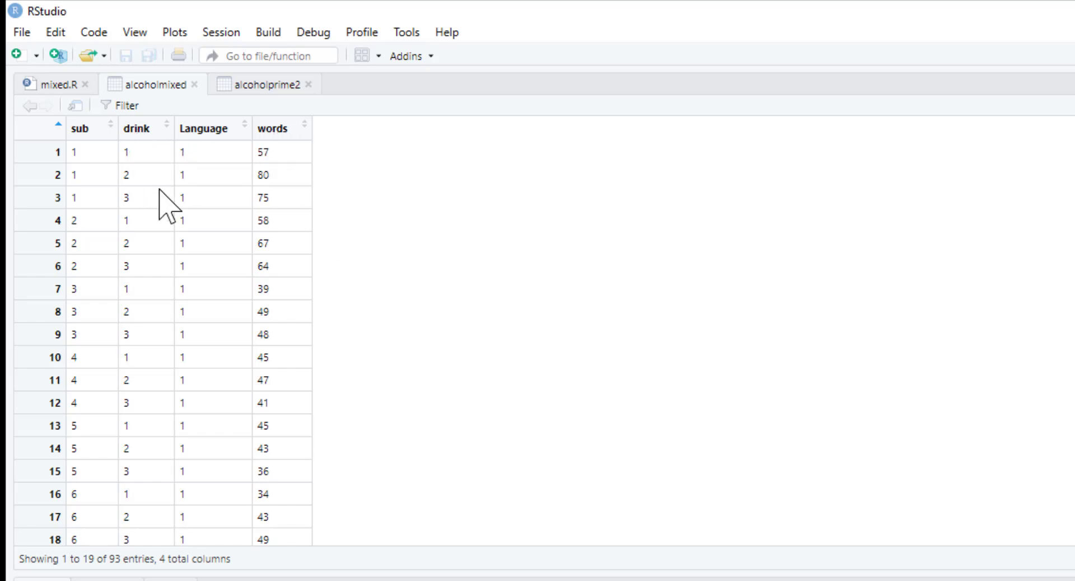
{"action": "mouse_move", "coordinate": [212, 162]}
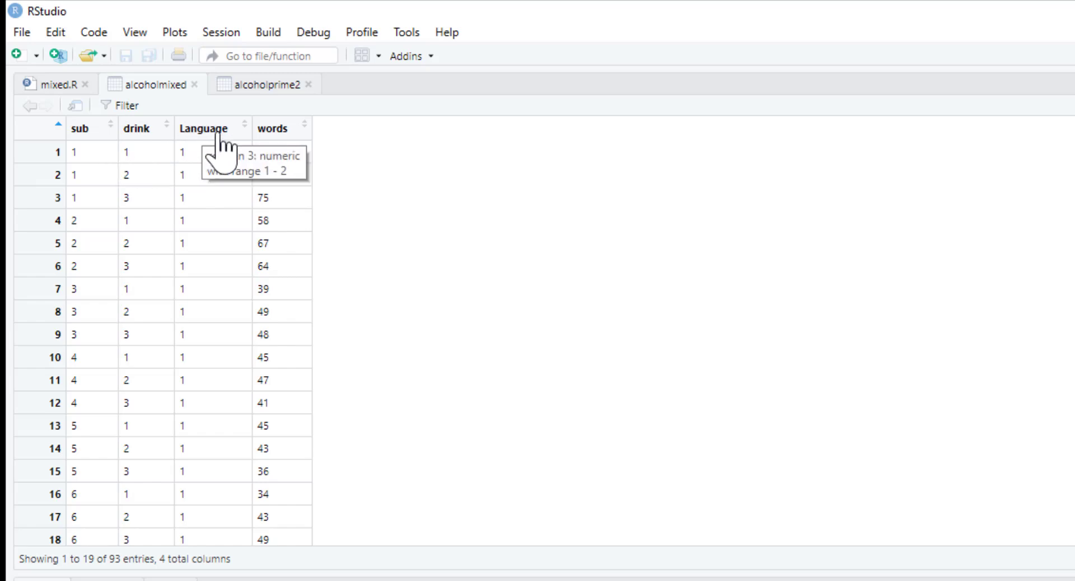
{"action": "scroll", "scroll_direction": "down", "scroll_amount": 3}
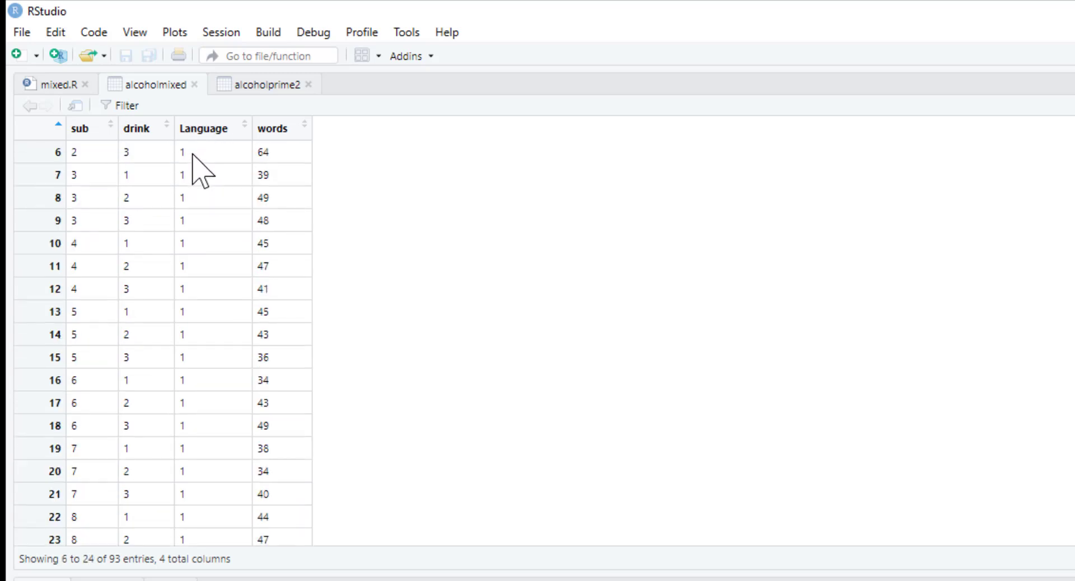
{"action": "scroll", "scroll_direction": "down", "scroll_amount": 3}
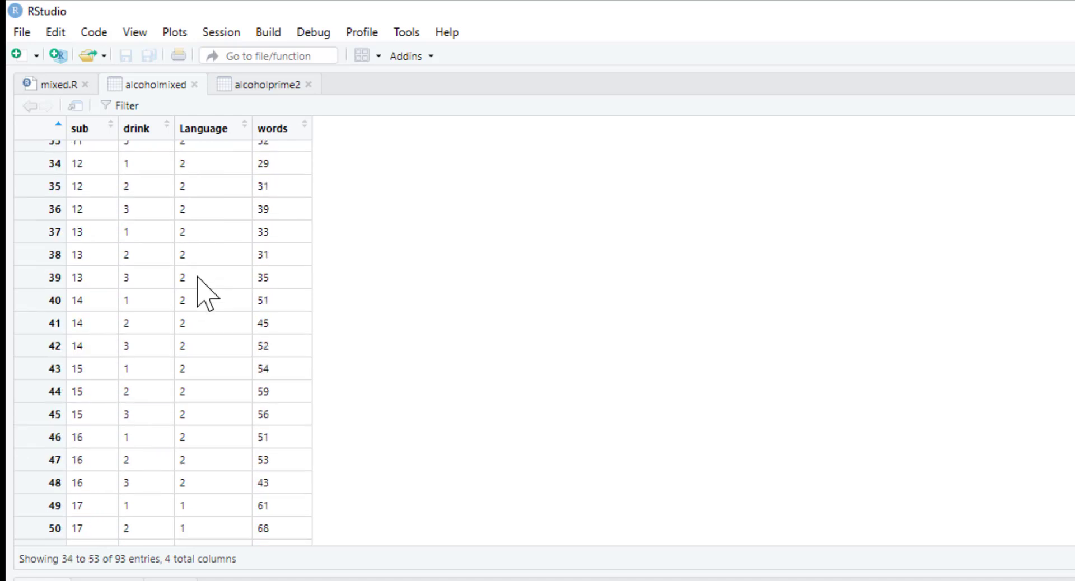
{"action": "scroll", "scroll_direction": "down", "scroll_amount": 3}
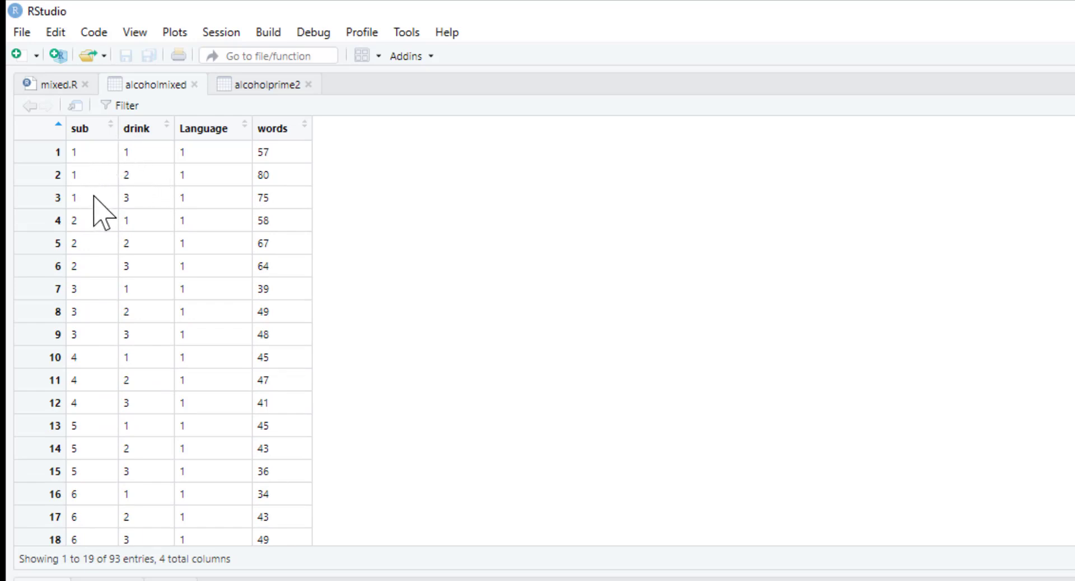
{"action": "mouse_move", "coordinate": [158, 179]}
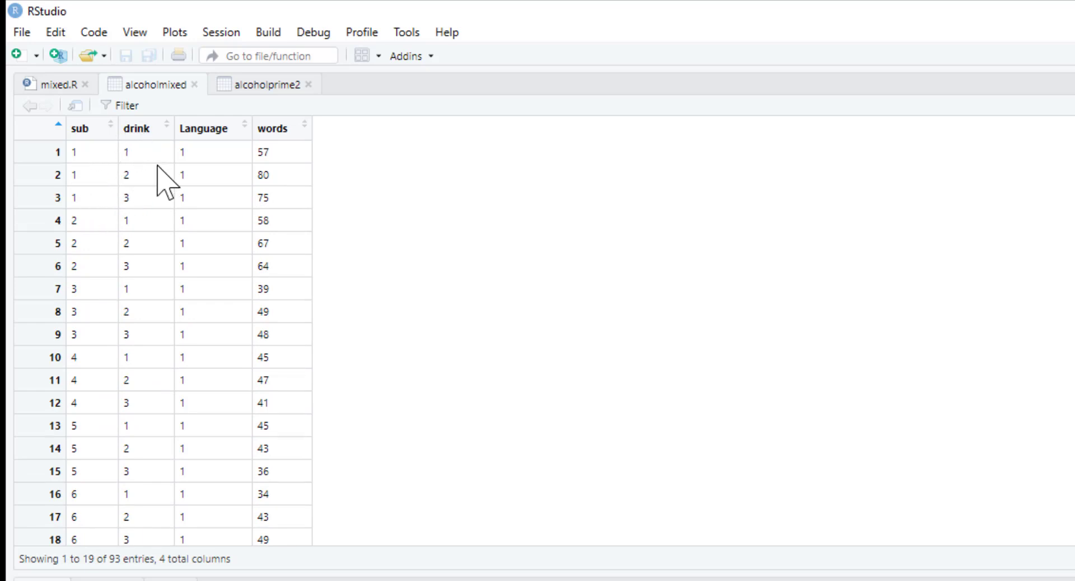
{"action": "mouse_move", "coordinate": [146, 208]}
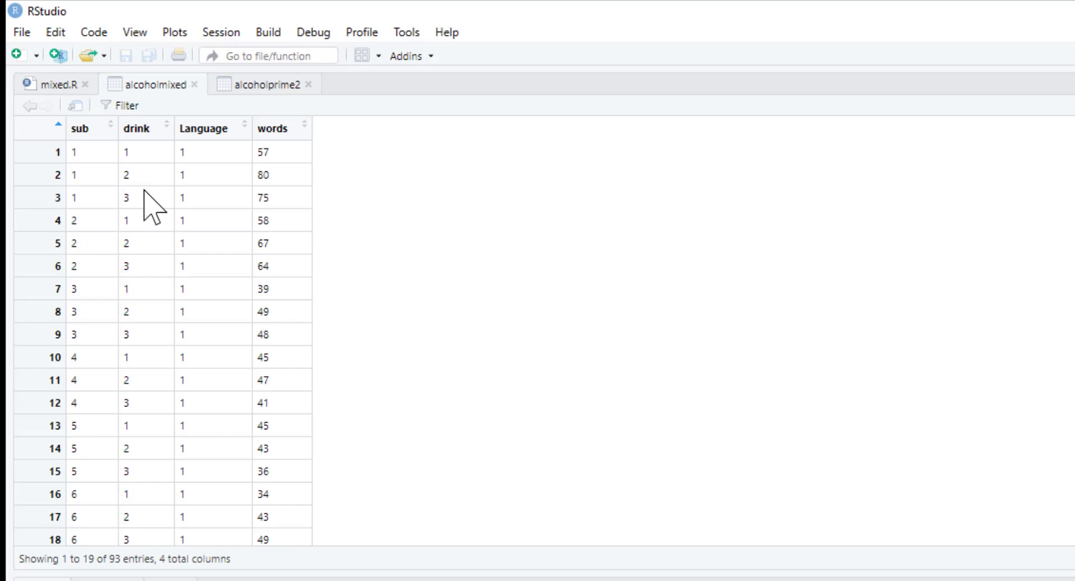
{"action": "mouse_move", "coordinate": [202, 217]}
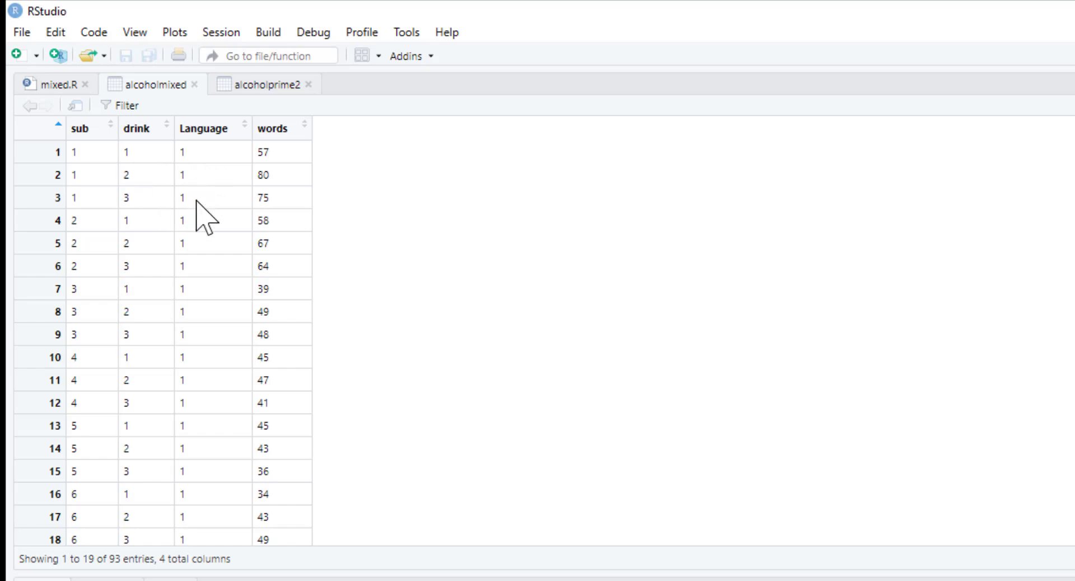
{"action": "scroll", "scroll_direction": "down", "scroll_amount": 3}
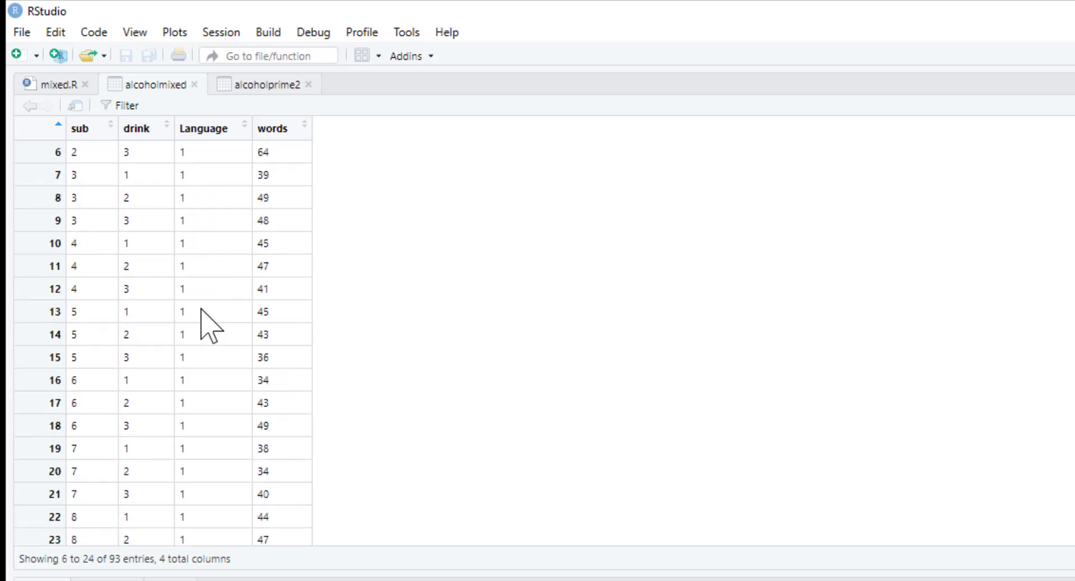
{"action": "scroll", "scroll_direction": "down", "scroll_amount": 3}
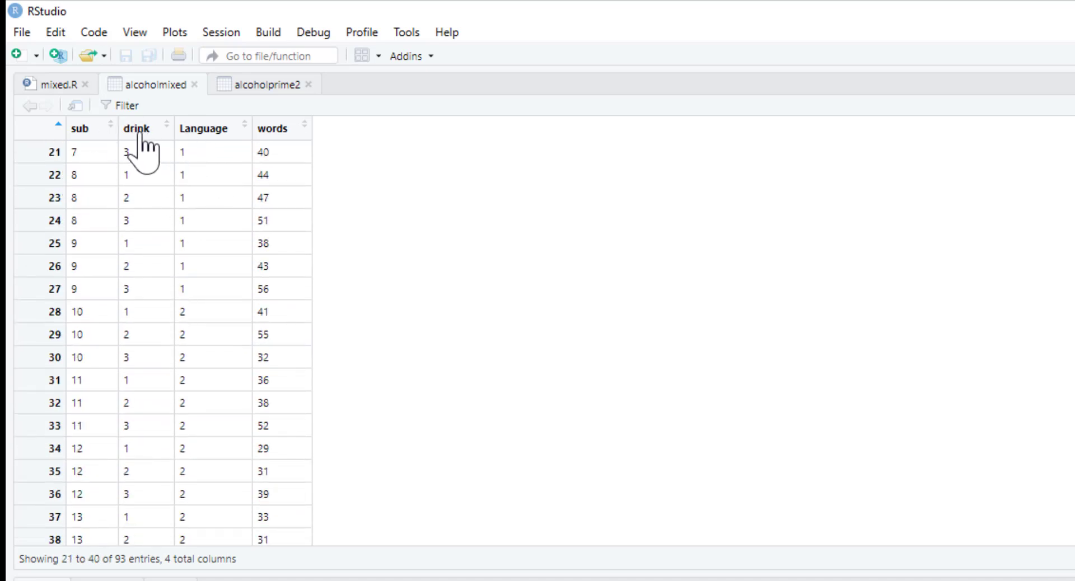
{"action": "mouse_move", "coordinate": [53, 85]}
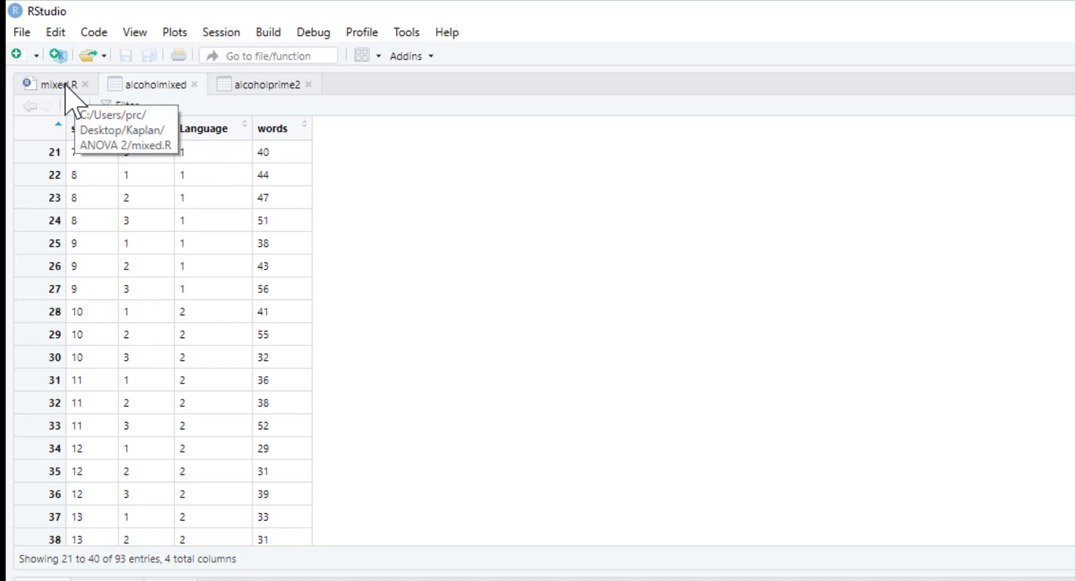
Run the drink and Language factor() lines and summary(alcoholmixed) from mixed.R.
{"action": "left_click", "coordinate": [45, 85]}
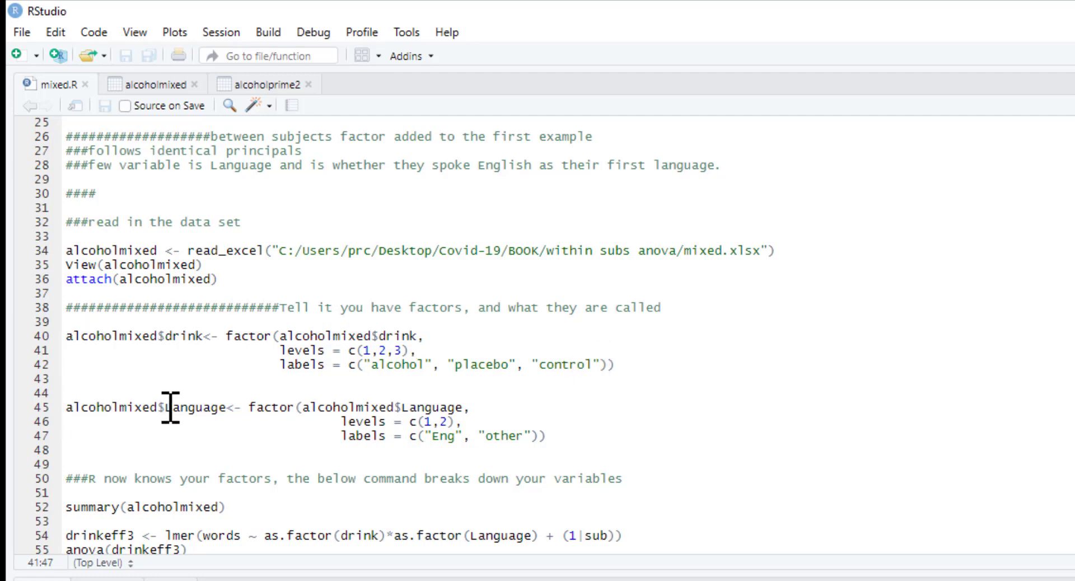
{"action": "mouse_move", "coordinate": [401, 436]}
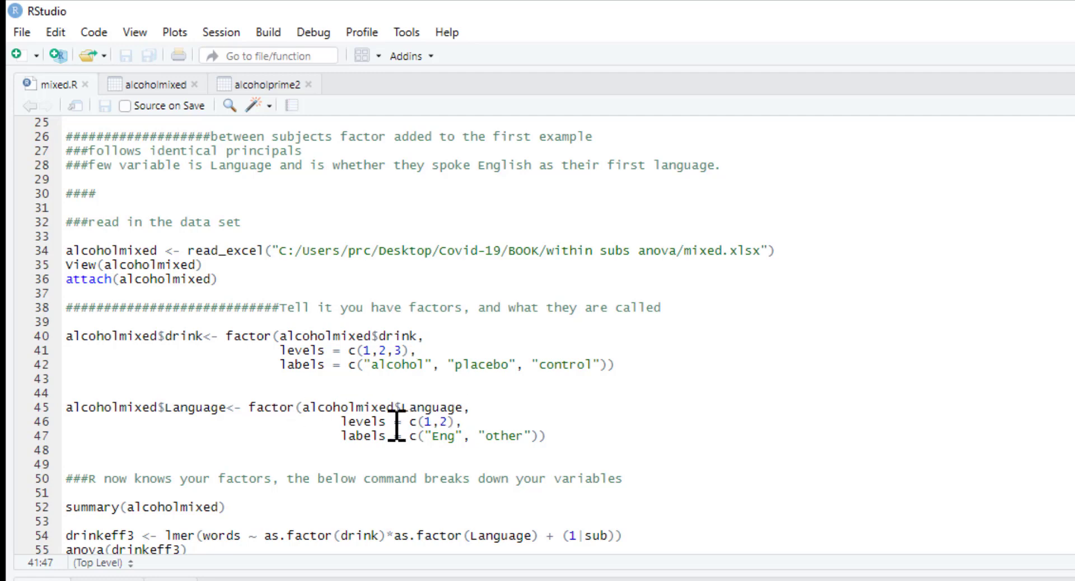
{"action": "mouse_move", "coordinate": [437, 449]}
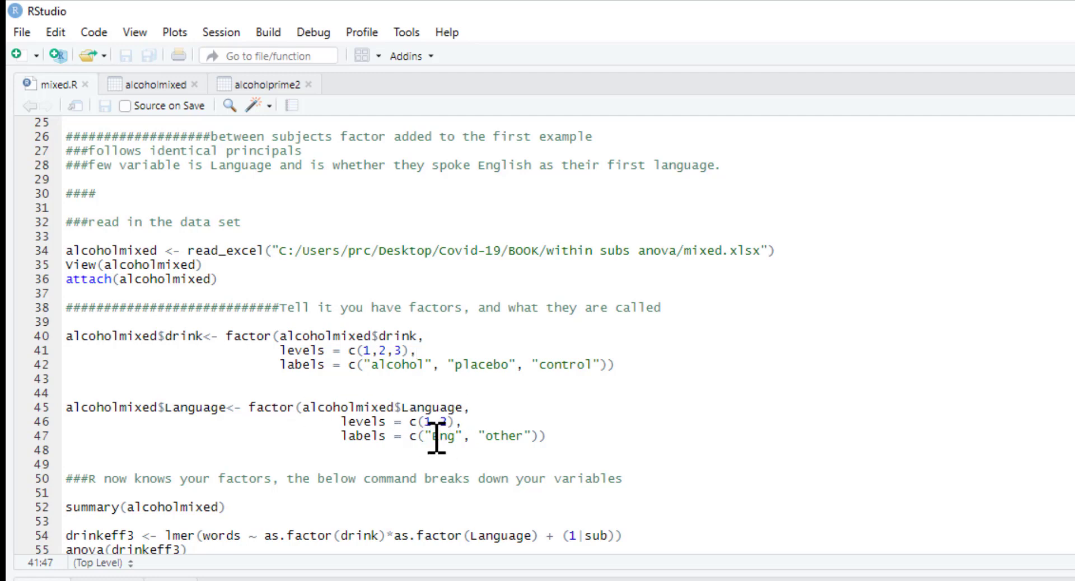
{"action": "double_click", "coordinate": [445, 437]}
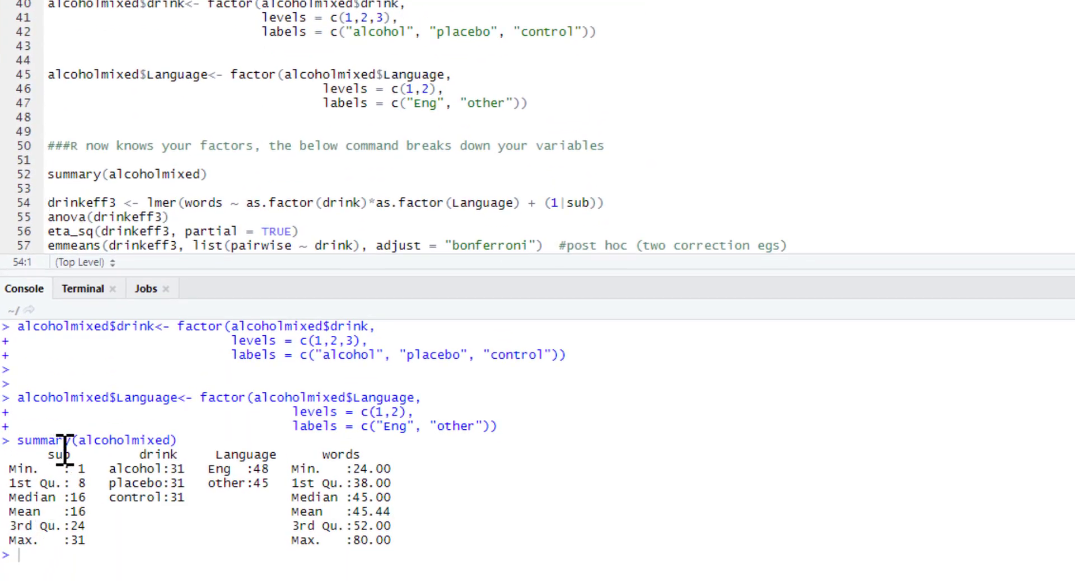
{"action": "mouse_move", "coordinate": [163, 469]}
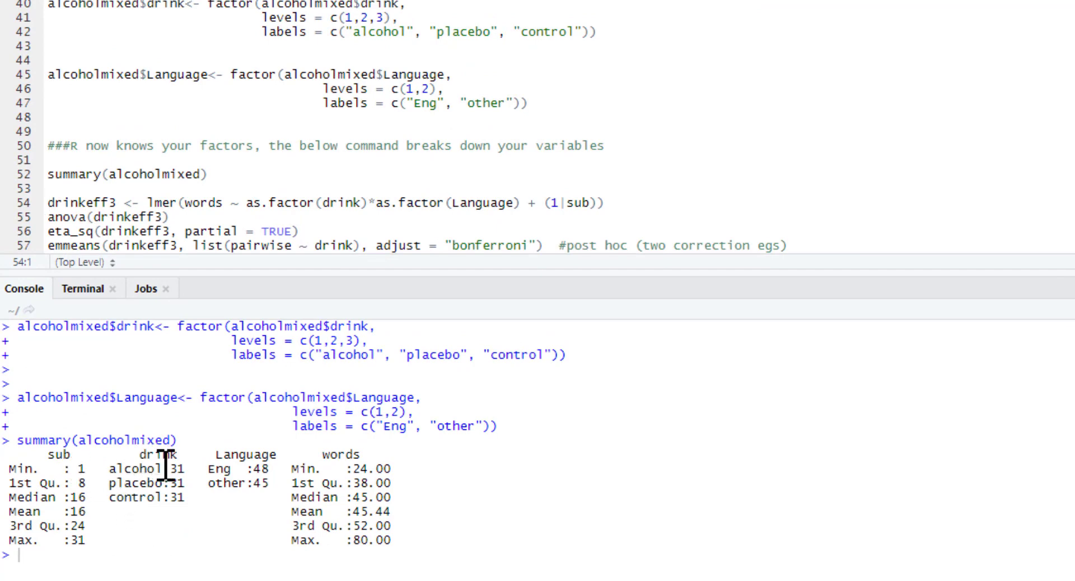
{"action": "mouse_move", "coordinate": [176, 482]}
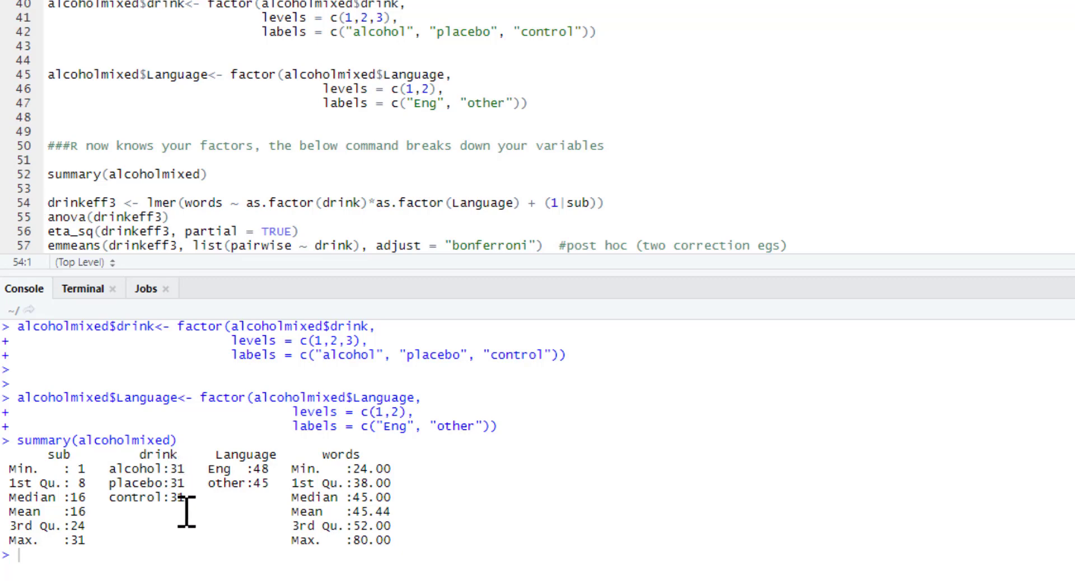
{"action": "mouse_move", "coordinate": [235, 469]}
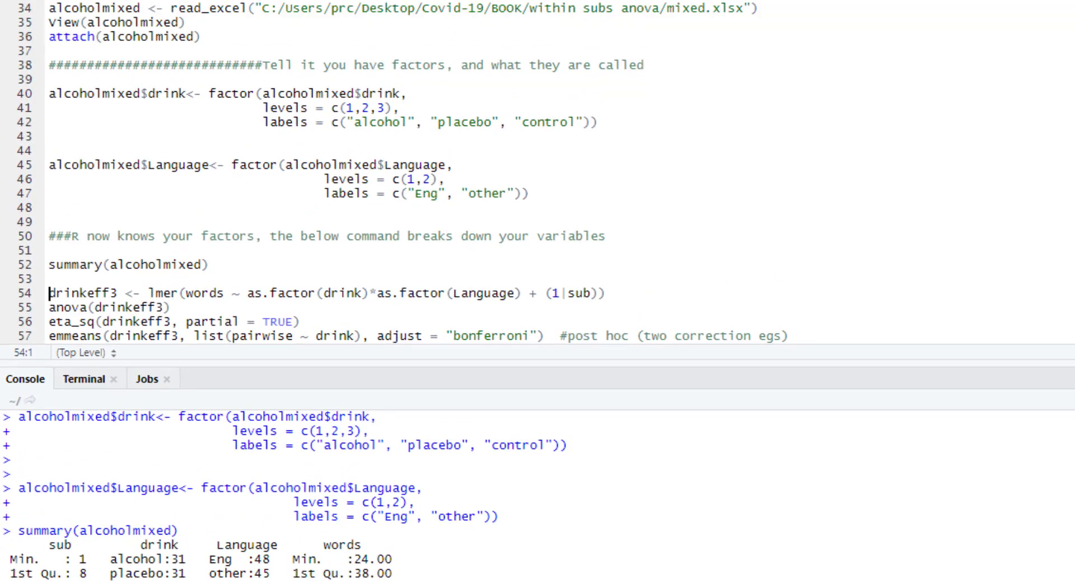
Scroll through the relabelled alcoholmixed rows in the viewer, then return to mixed.R.
{"action": "left_click", "coordinate": [135, 65]}
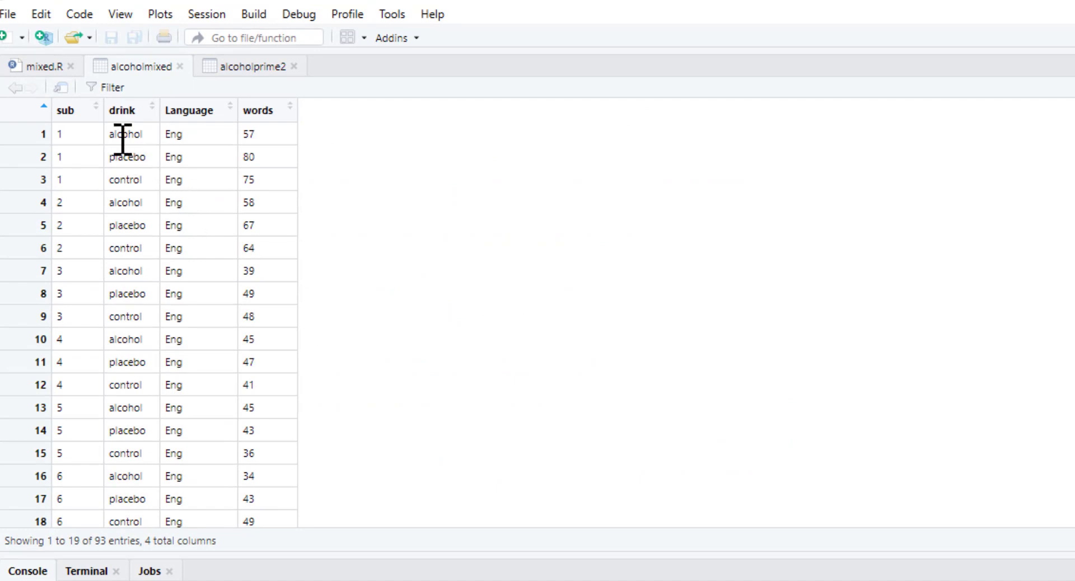
{"action": "mouse_move", "coordinate": [209, 397]}
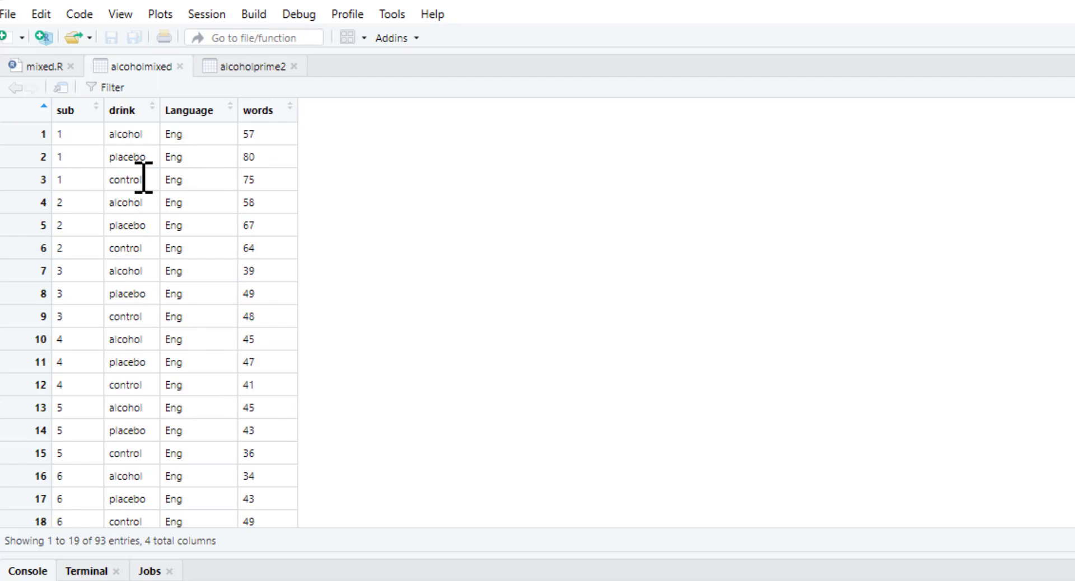
{"action": "mouse_move", "coordinate": [199, 219]}
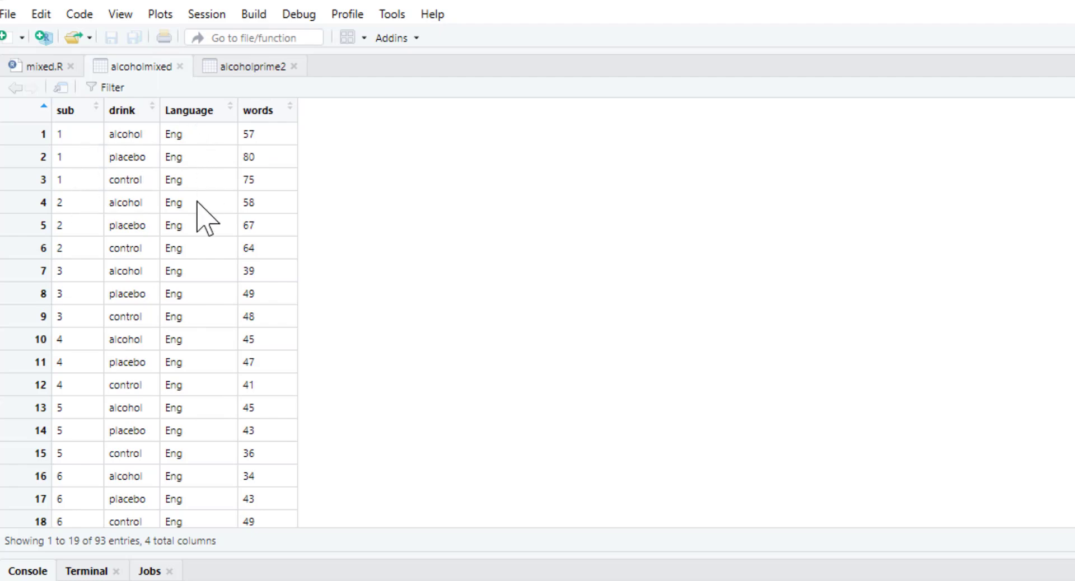
{"action": "scroll", "scroll_direction": "down", "scroll_amount": 3}
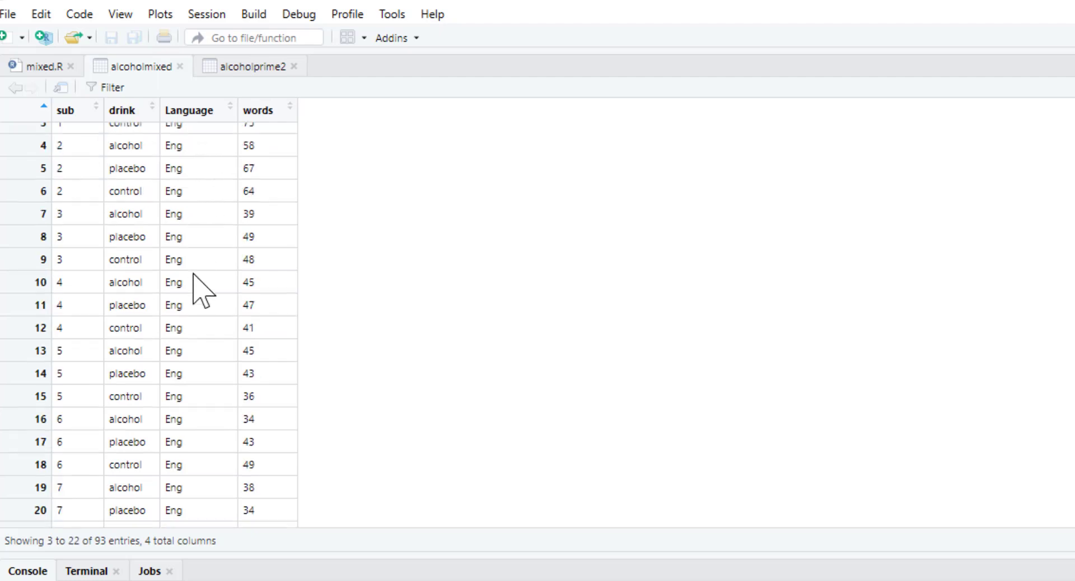
{"action": "left_click", "coordinate": [31, 68]}
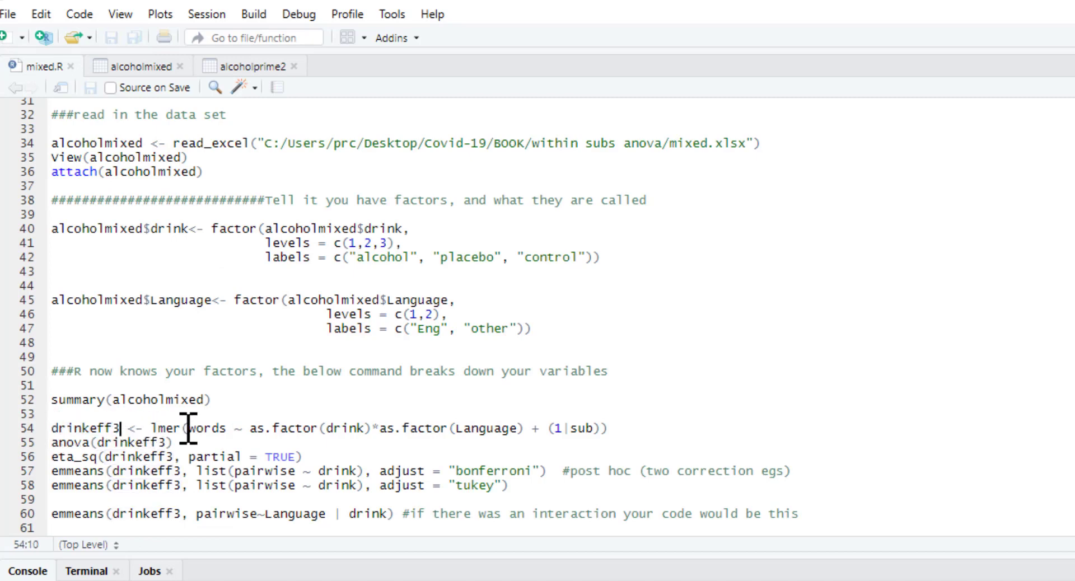
Run the drinkeff3 lmer line and anova(drinkeff3) for the Type III table.
{"action": "left_click", "coordinate": [240, 428]}
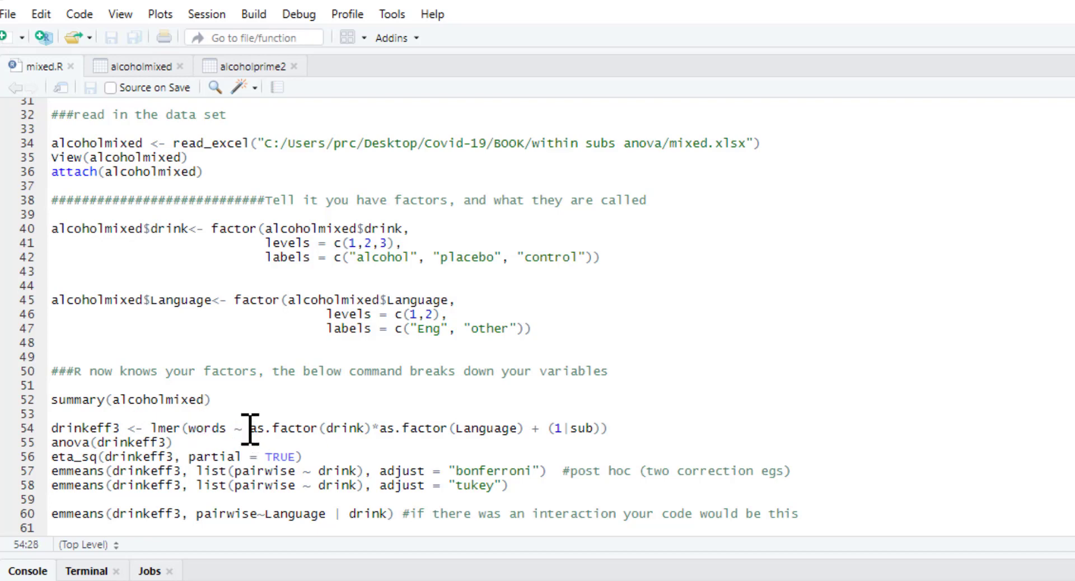
{"action": "mouse_move", "coordinate": [373, 430]}
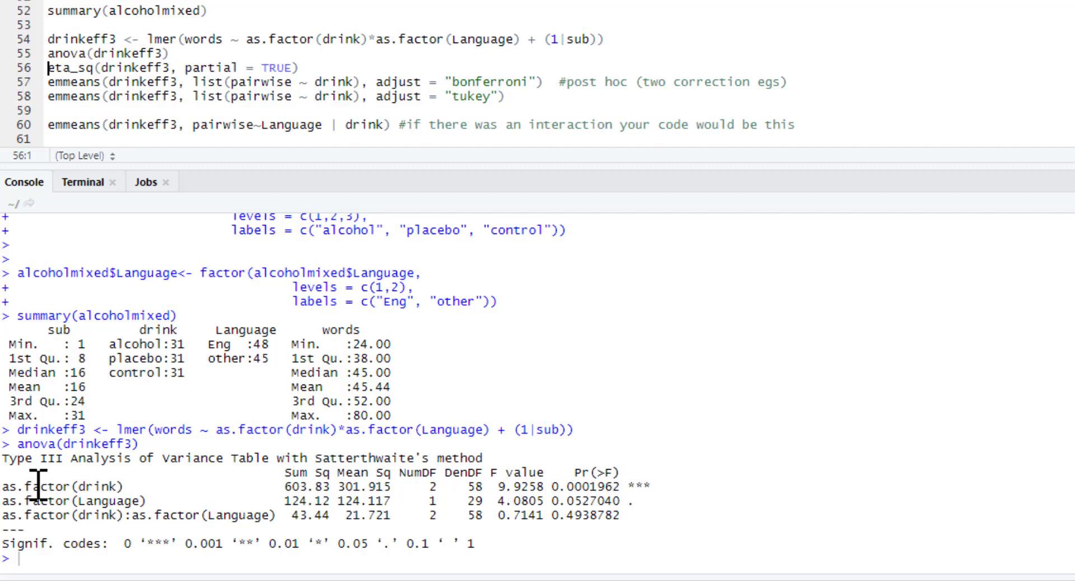
{"action": "mouse_move", "coordinate": [514, 502]}
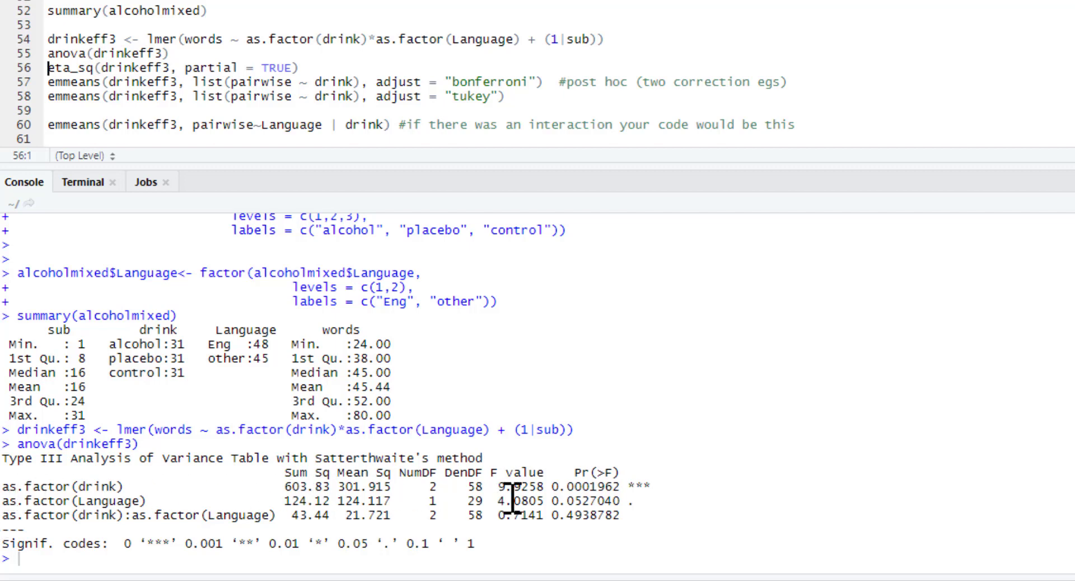
{"action": "double_click", "coordinate": [588, 486]}
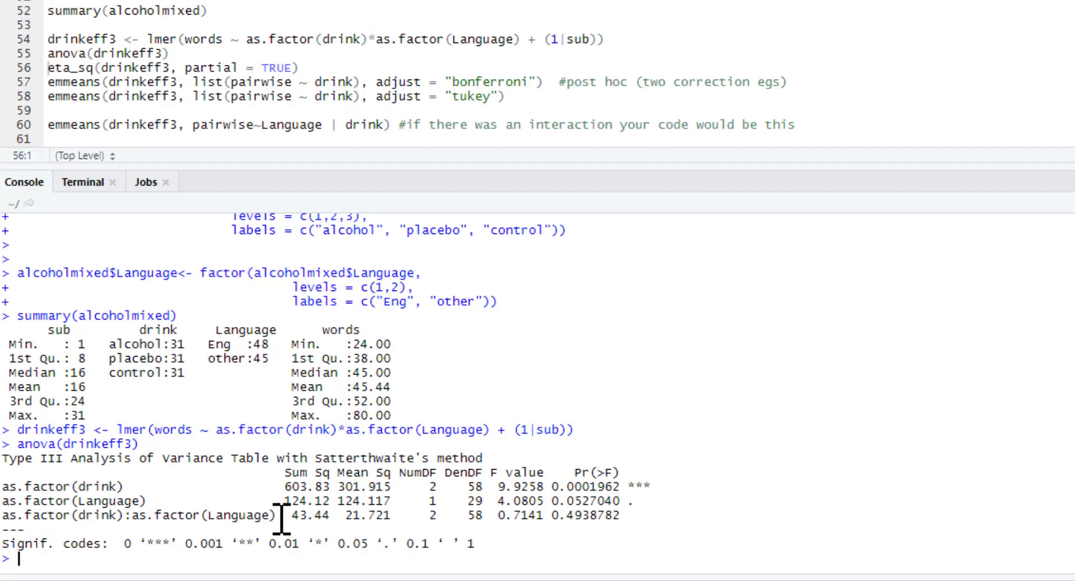
{"action": "mouse_move", "coordinate": [551, 396]}
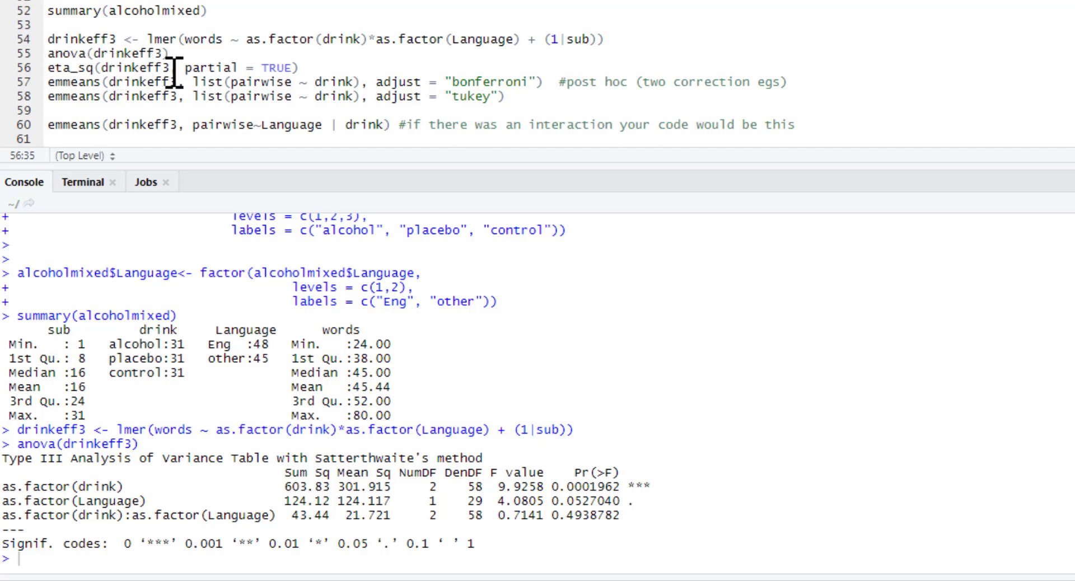
{"action": "mouse_move", "coordinate": [313, 72]}
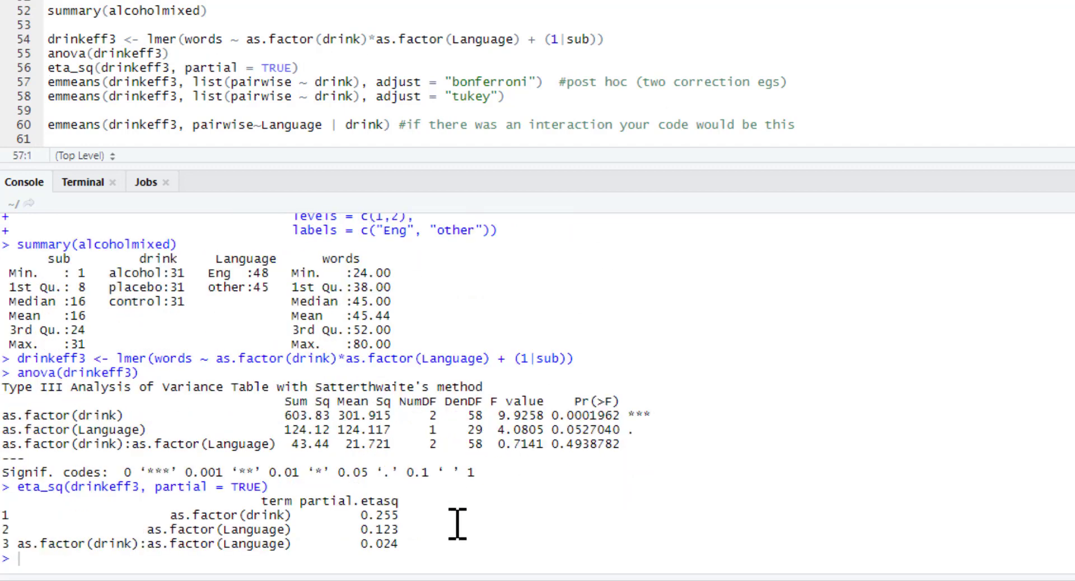
{"action": "mouse_move", "coordinate": [377, 576]}
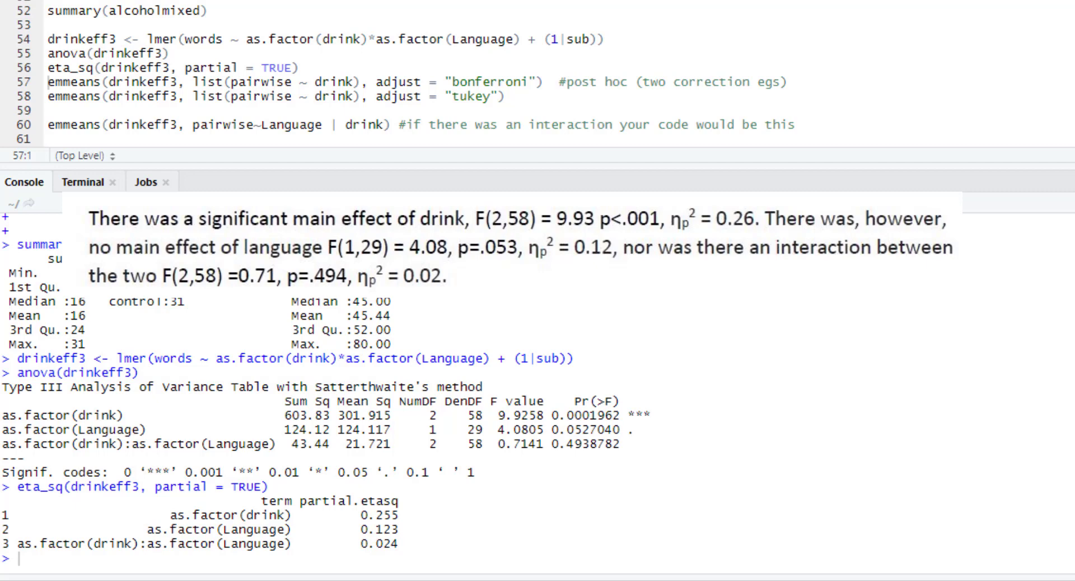
{"action": "mouse_move", "coordinate": [311, 190]}
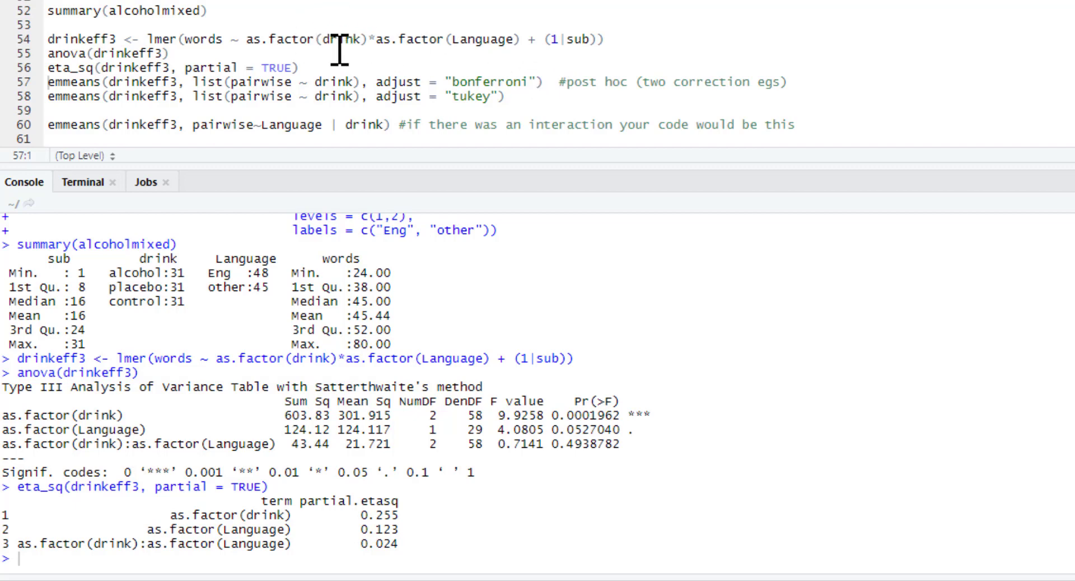
{"action": "mouse_move", "coordinate": [457, 62]}
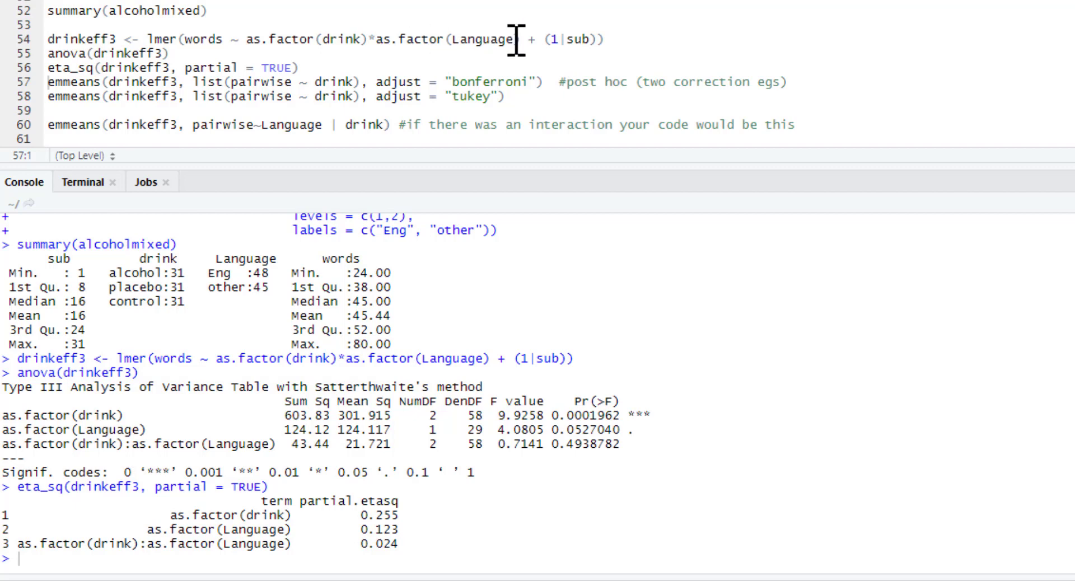
{"action": "mouse_move", "coordinate": [547, 67]}
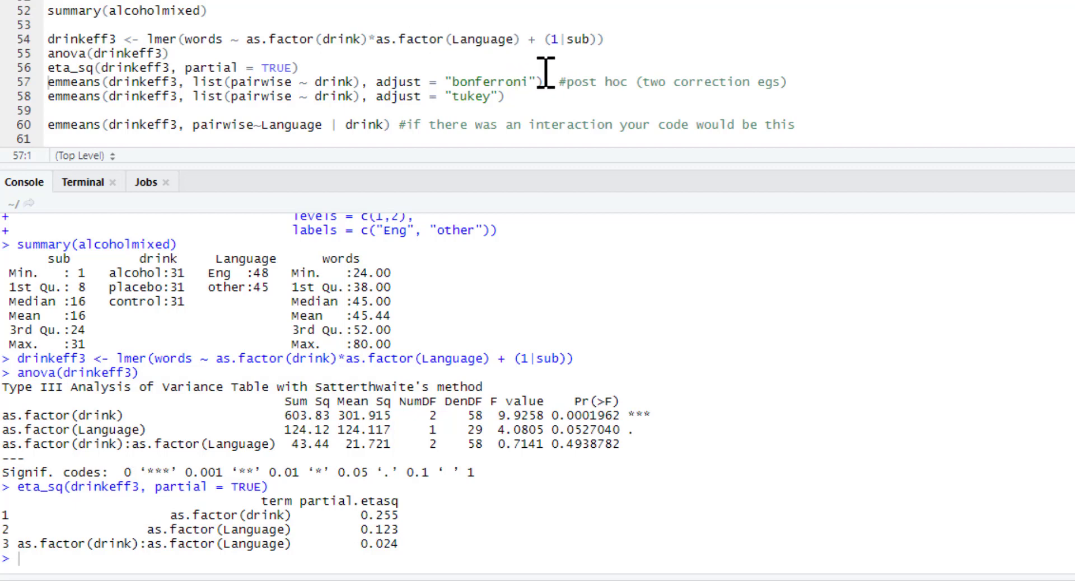
{"action": "mouse_move", "coordinate": [522, 37]}
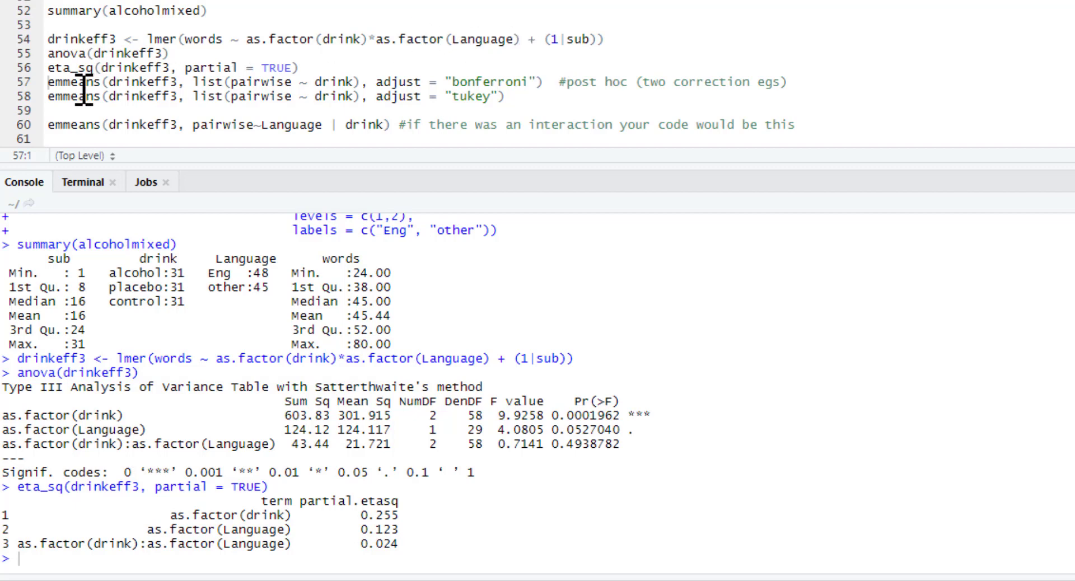
{"action": "mouse_move", "coordinate": [299, 87]}
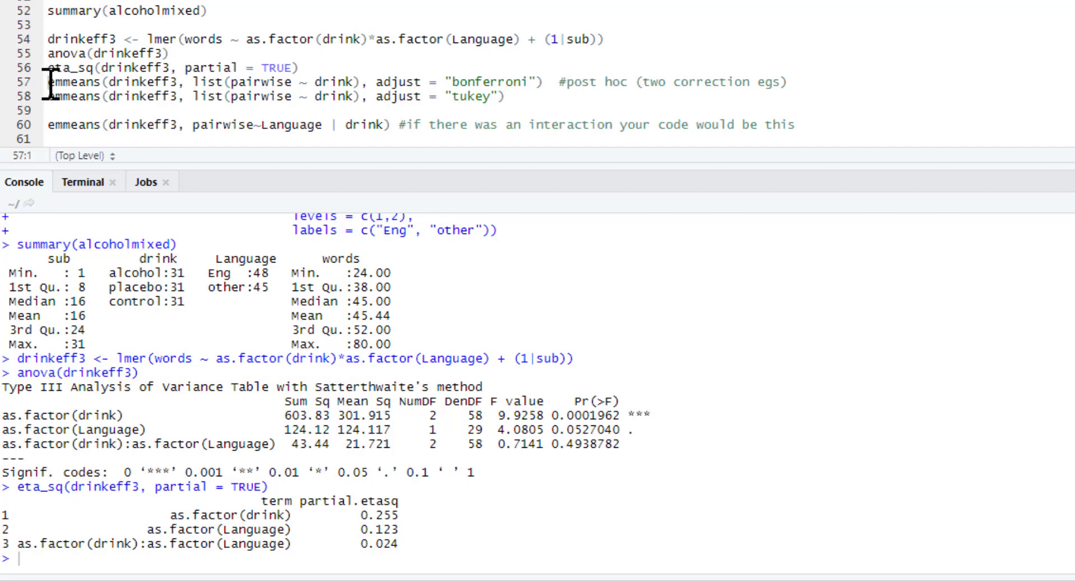
{"action": "mouse_move", "coordinate": [102, 83]}
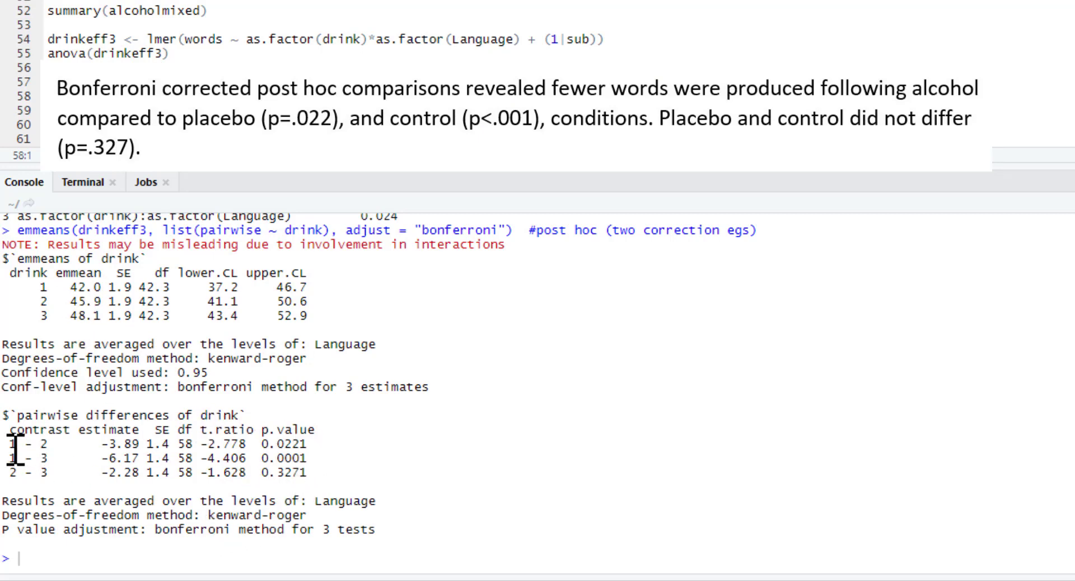
{"action": "mouse_move", "coordinate": [260, 451]}
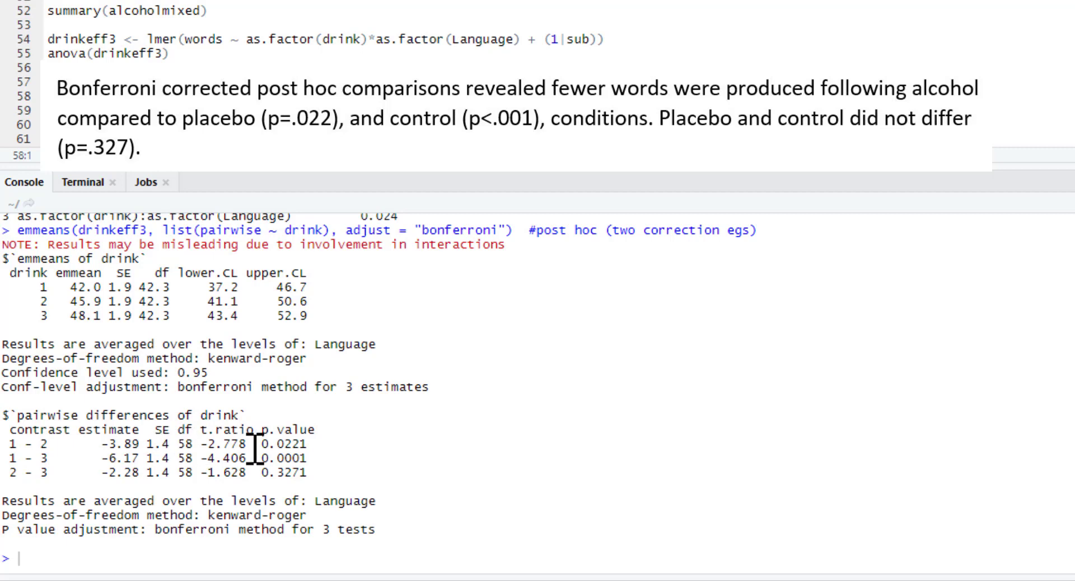
{"action": "mouse_move", "coordinate": [320, 452]}
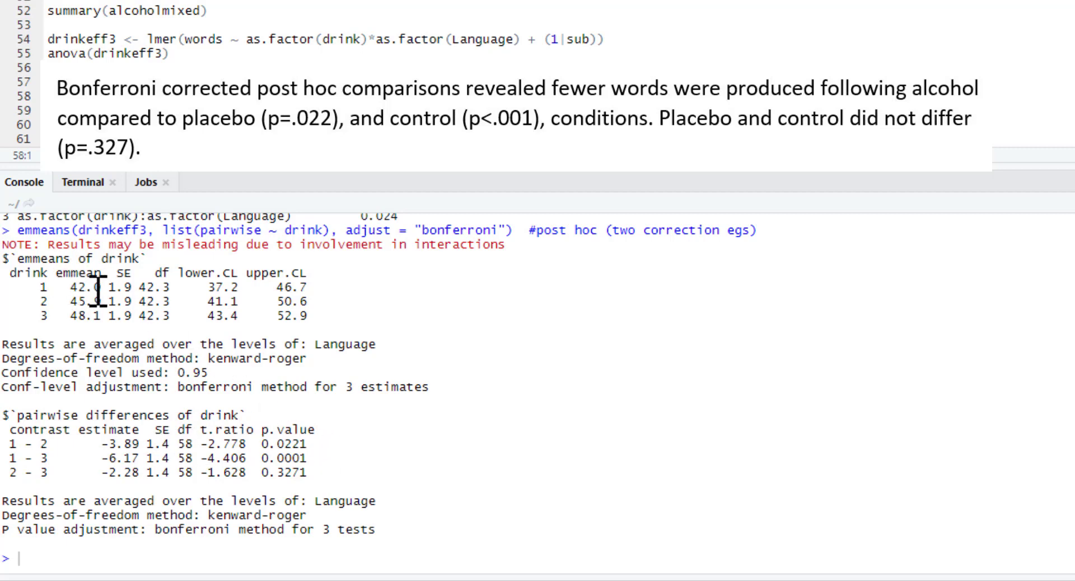
{"action": "mouse_move", "coordinate": [313, 512]}
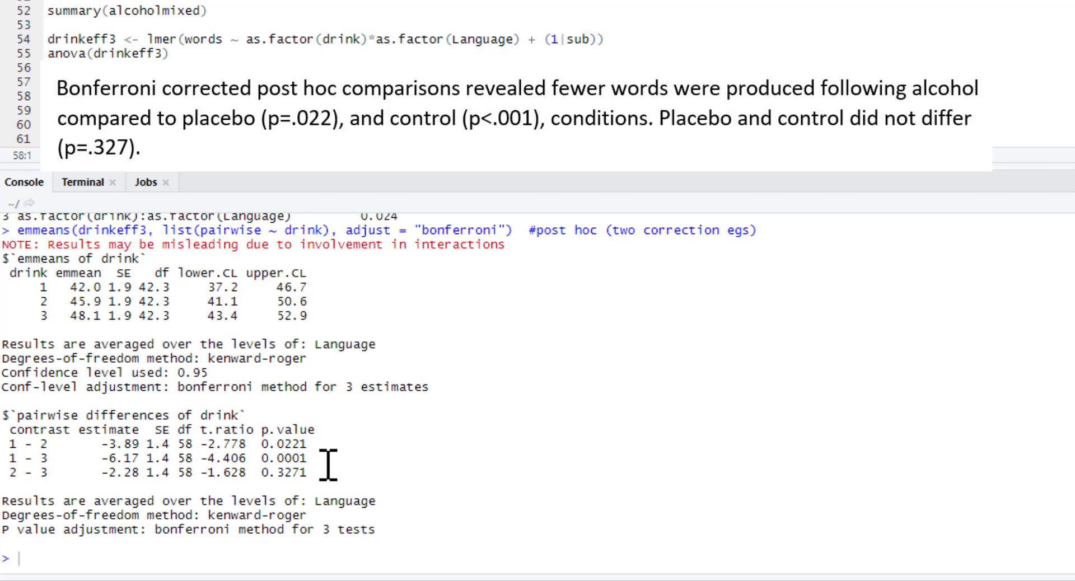
{"action": "mouse_move", "coordinate": [95, 258]}
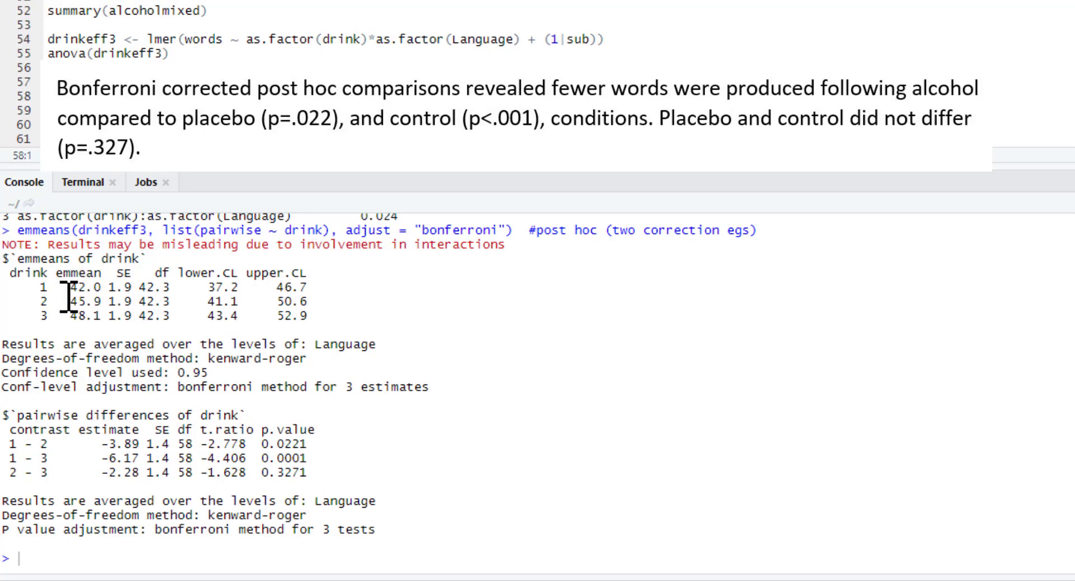
{"action": "mouse_move", "coordinate": [350, 478]}
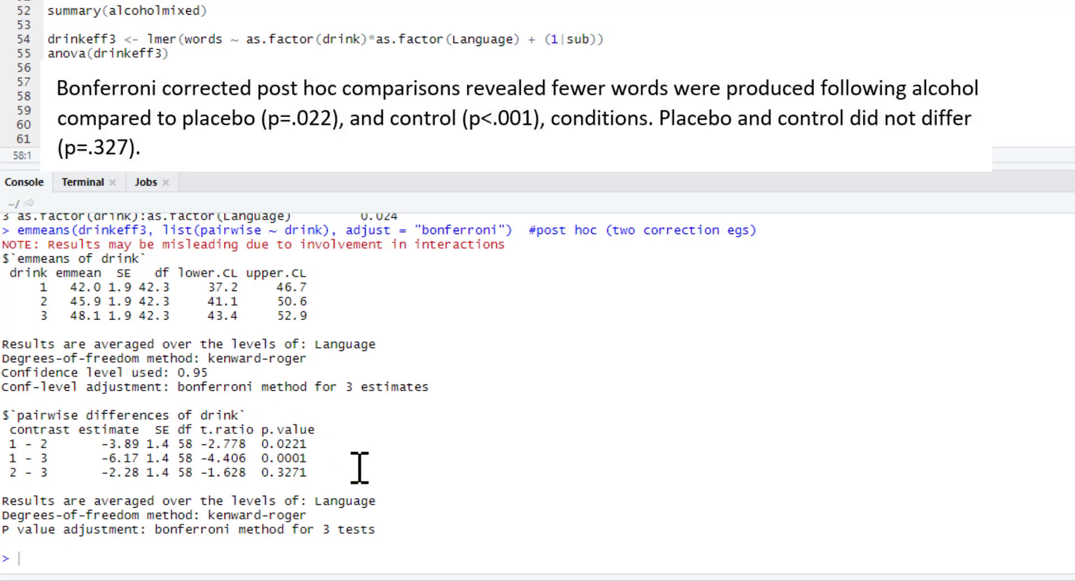
{"action": "mouse_move", "coordinate": [321, 497]}
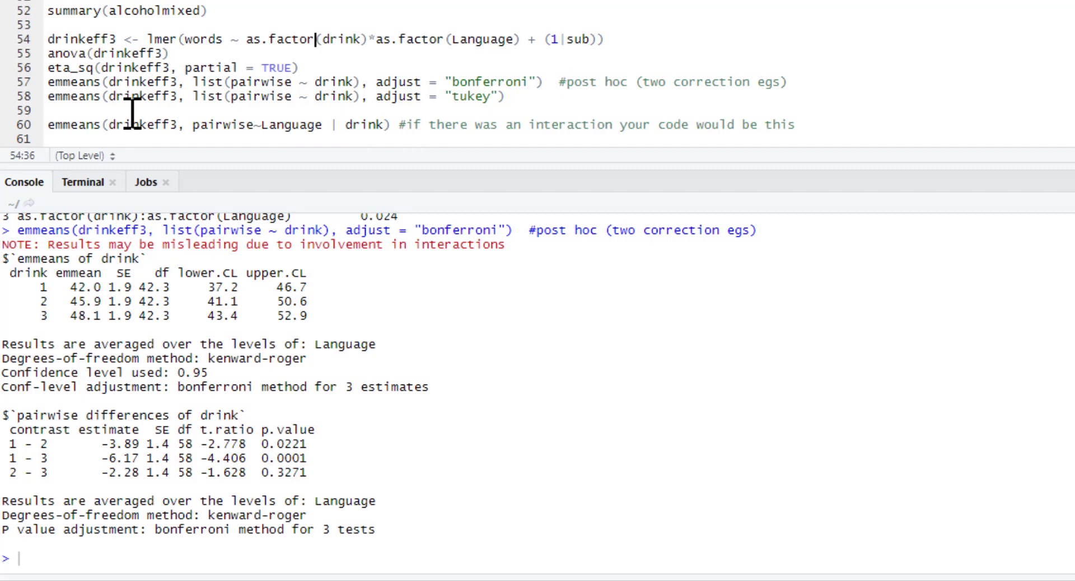
{"action": "mouse_move", "coordinate": [396, 124]}
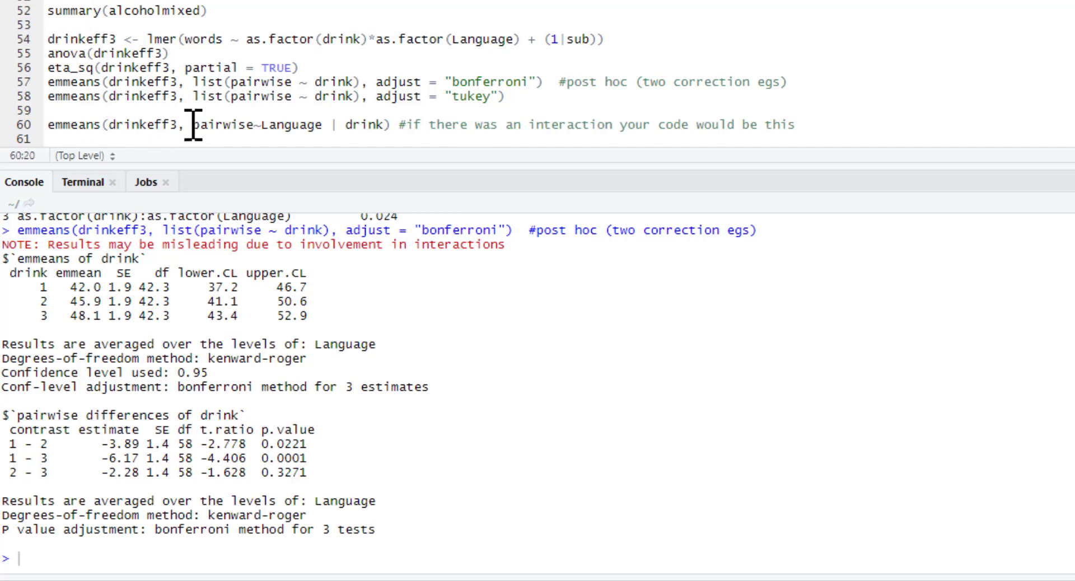
Run emmeans(drinkeff3, pairwise~Language | drink) to compare languages within each drink.
{"action": "double_click", "coordinate": [256, 125]}
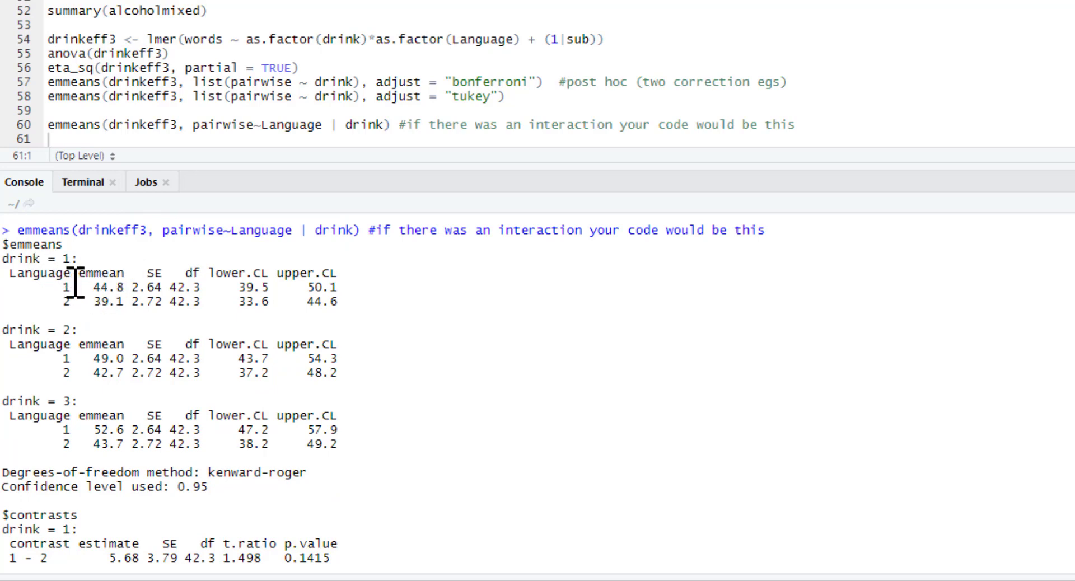
{"action": "mouse_move", "coordinate": [66, 312]}
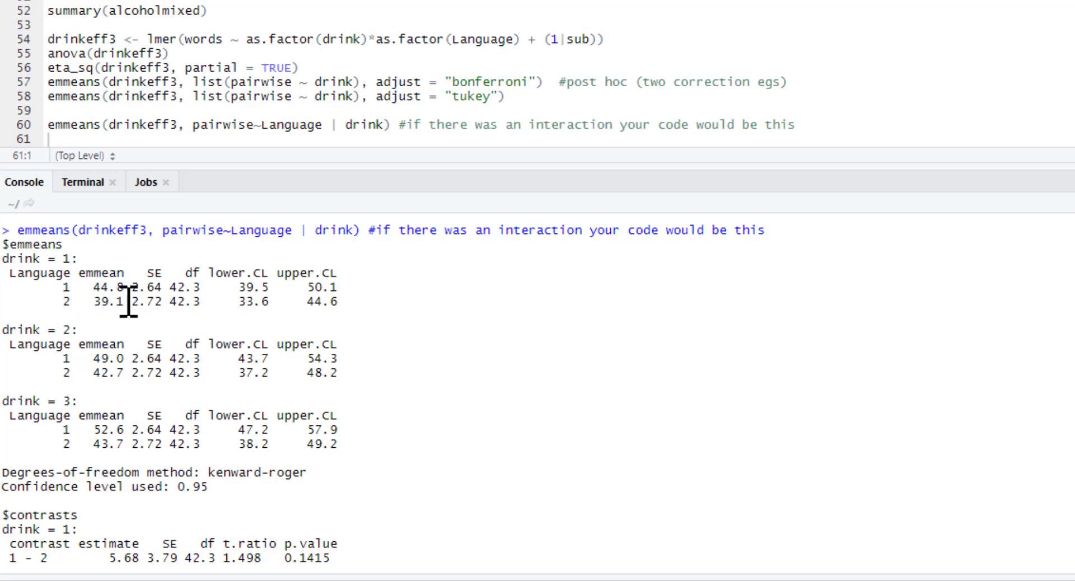
{"action": "mouse_move", "coordinate": [126, 366]}
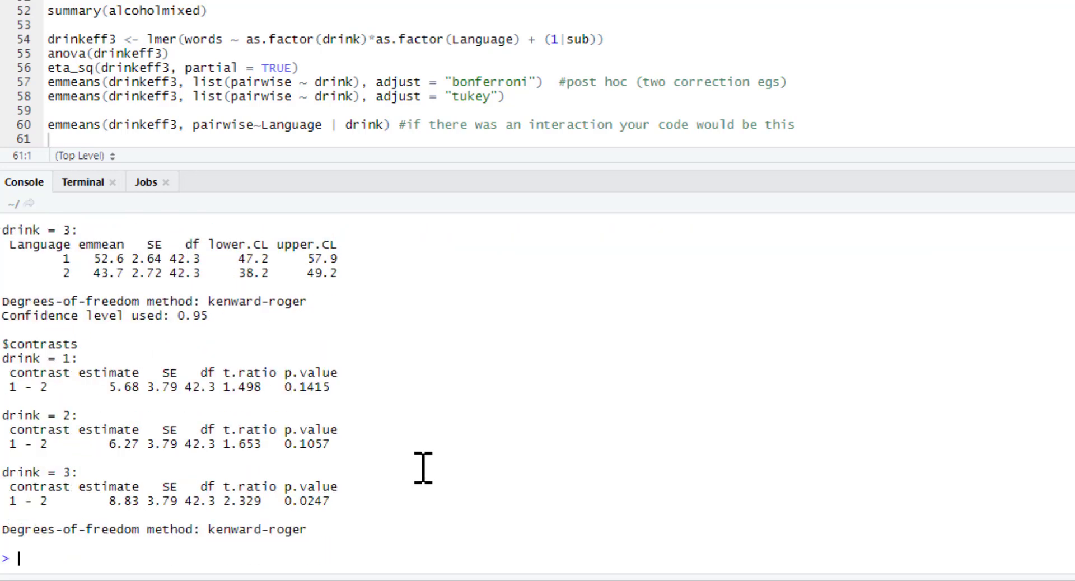
{"action": "mouse_move", "coordinate": [319, 499]}
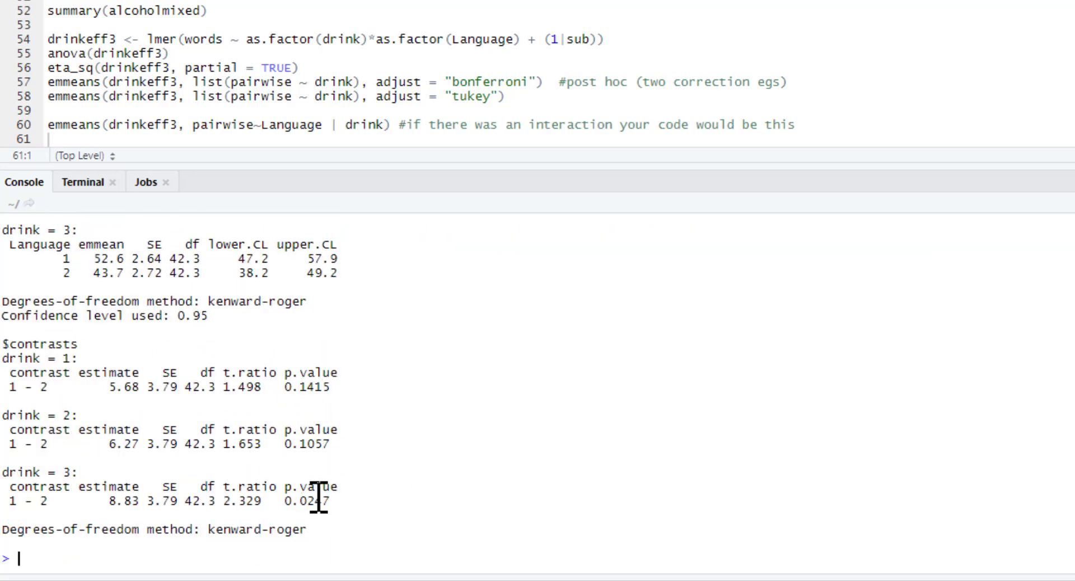
{"action": "mouse_move", "coordinate": [236, 372]}
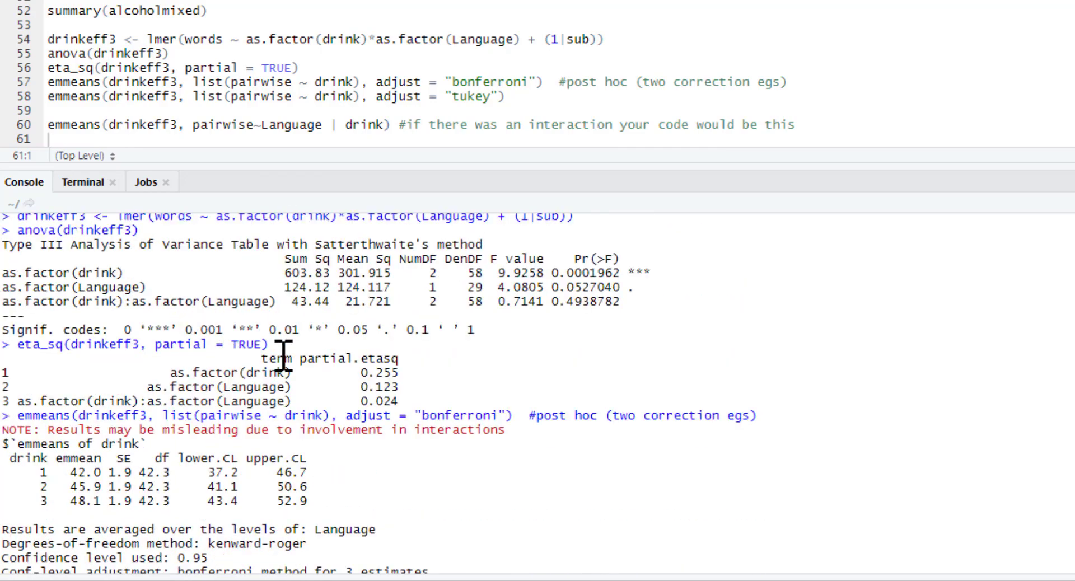
{"action": "mouse_move", "coordinate": [332, 301]}
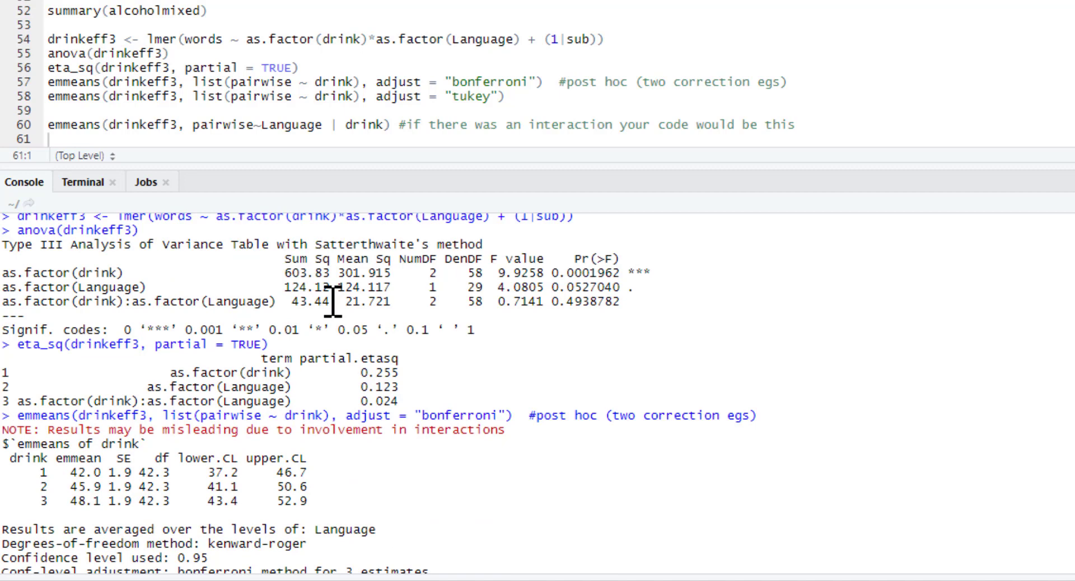
{"action": "mouse_move", "coordinate": [361, 398]}
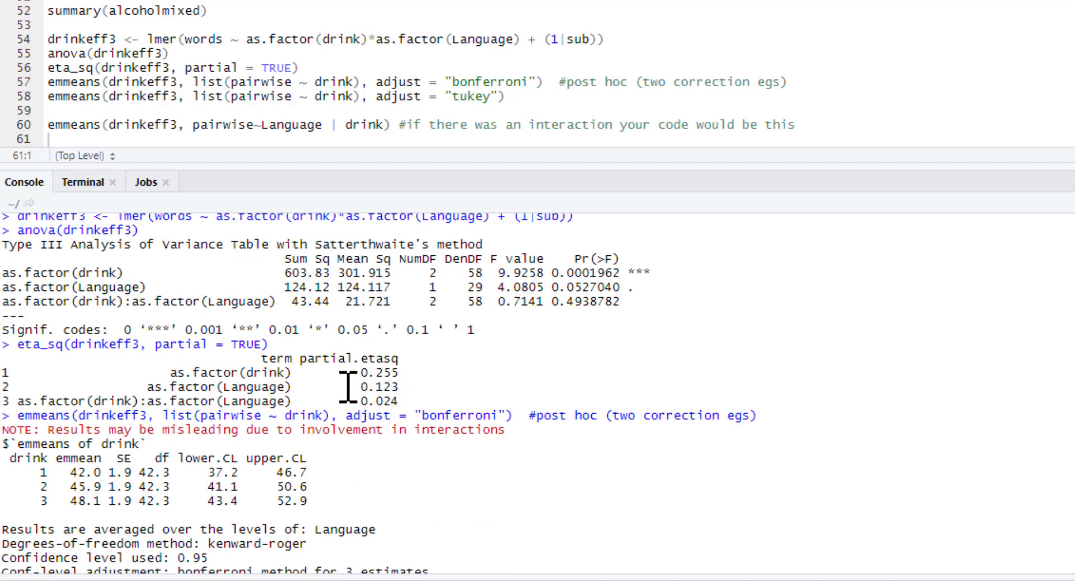
{"action": "mouse_move", "coordinate": [331, 386]}
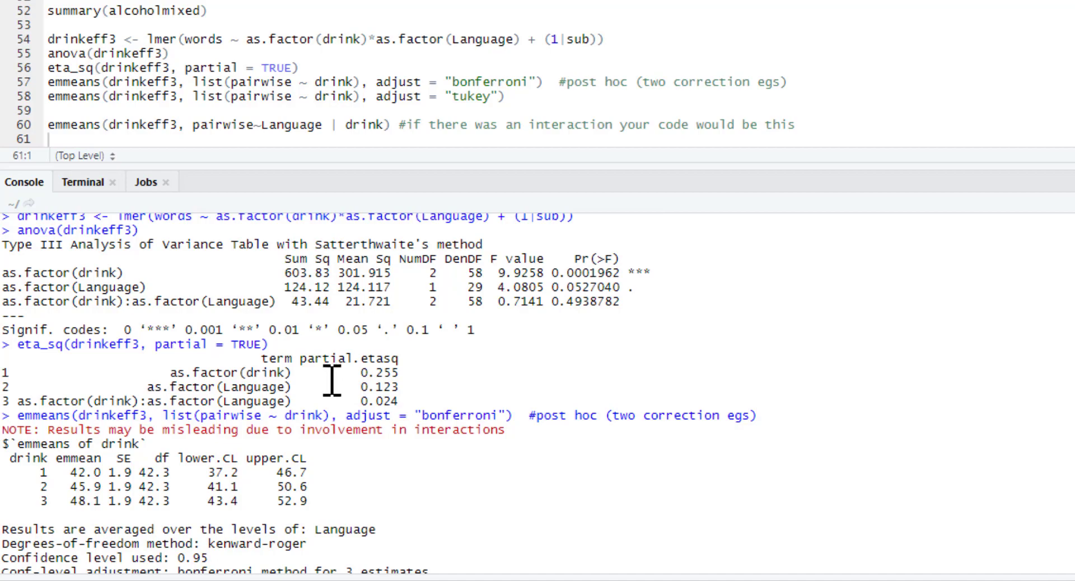